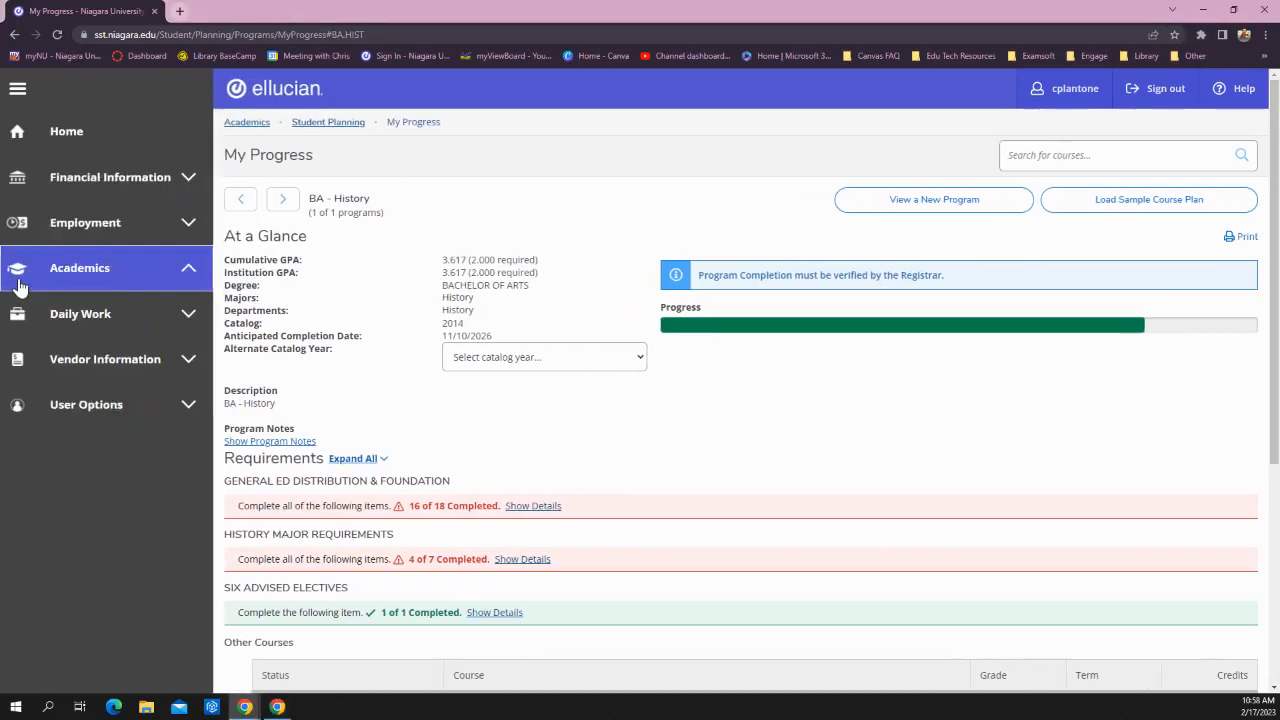
# Step: Reach My Progress for the BA History program via Academics > Student Planning
pyautogui.click(80, 268)
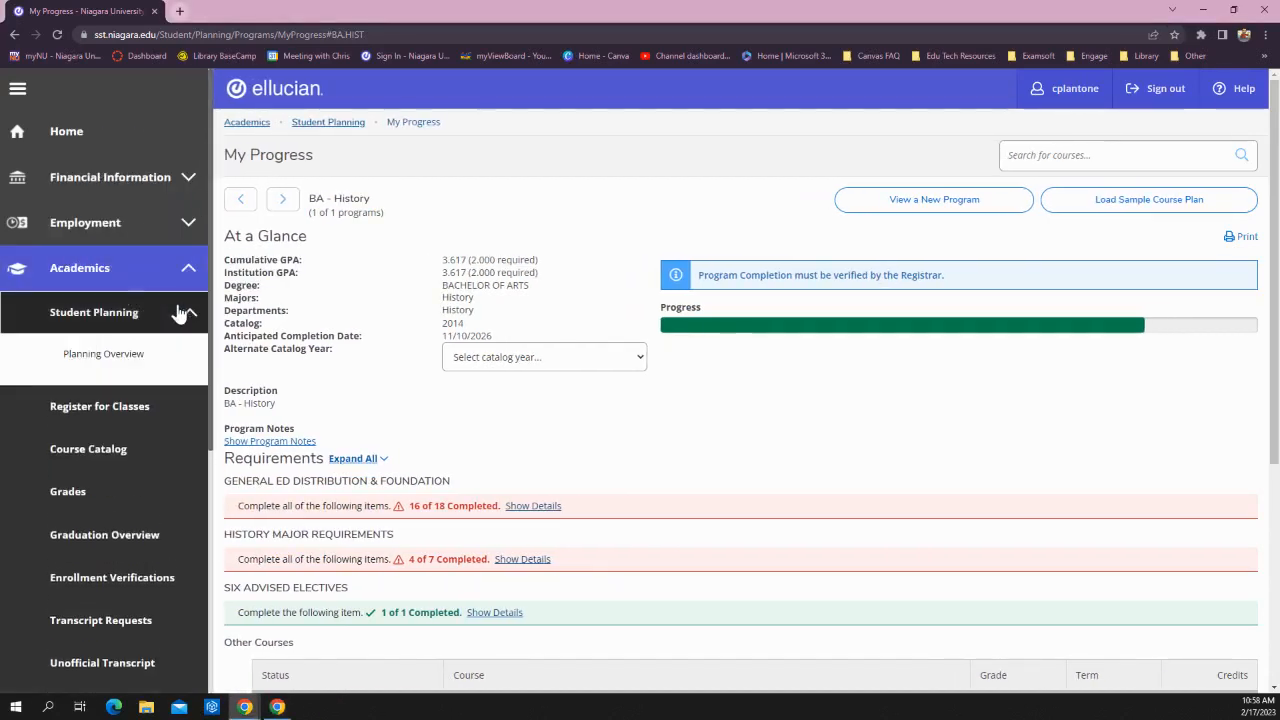
pyautogui.click(94, 312)
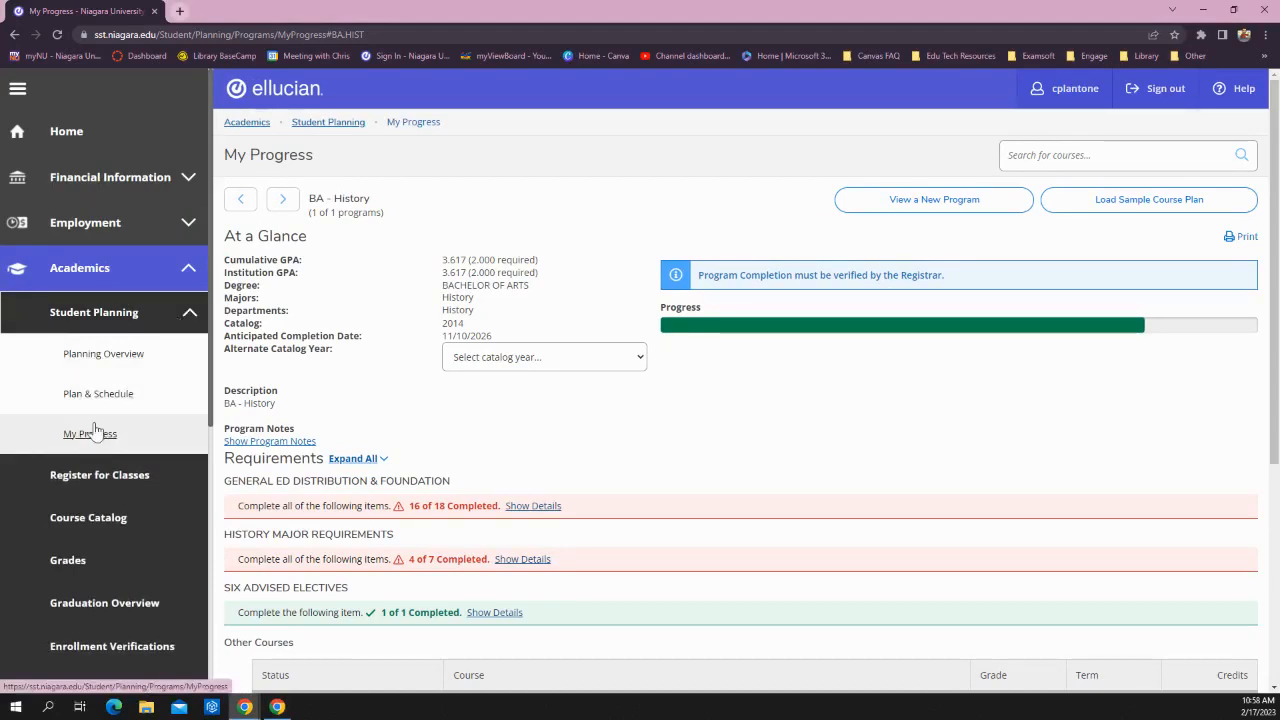
pyautogui.click(18, 92)
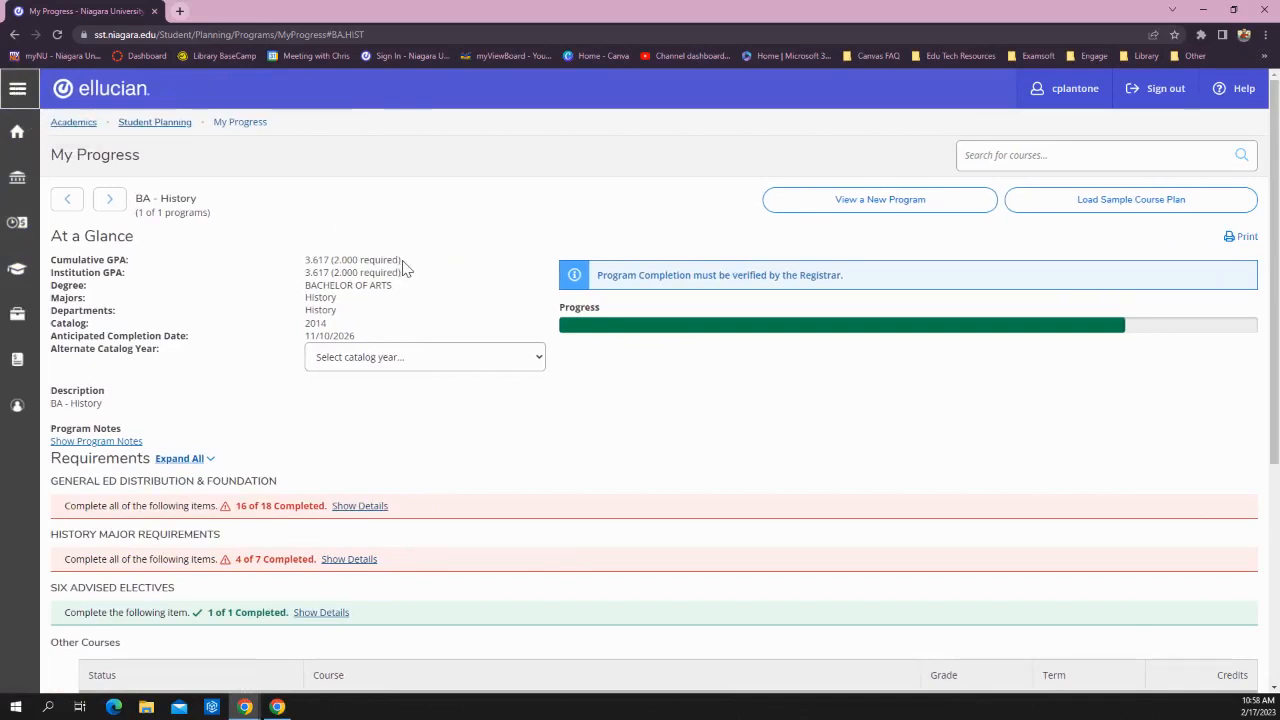
pyautogui.moveTo(596, 292)
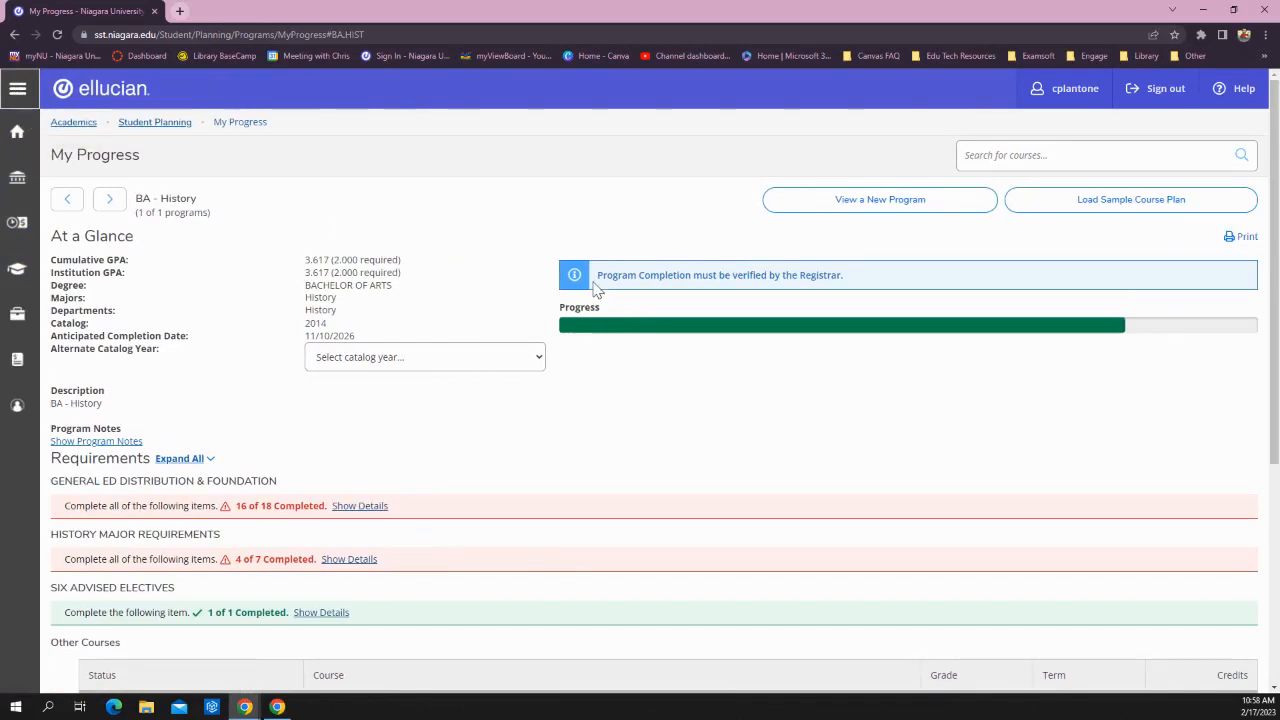
pyautogui.moveTo(624, 416)
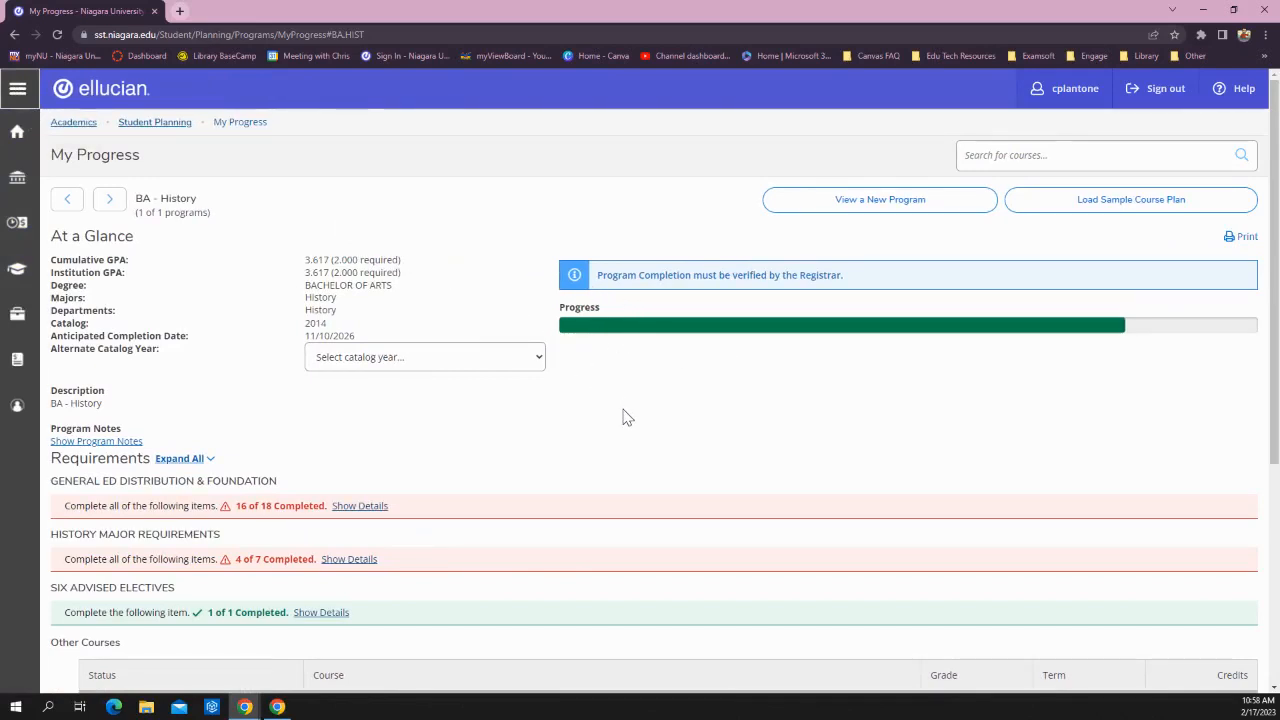
# Step: Expand the General Ed Distribution & Foundation requirement breakdown
pyautogui.scroll(-3)
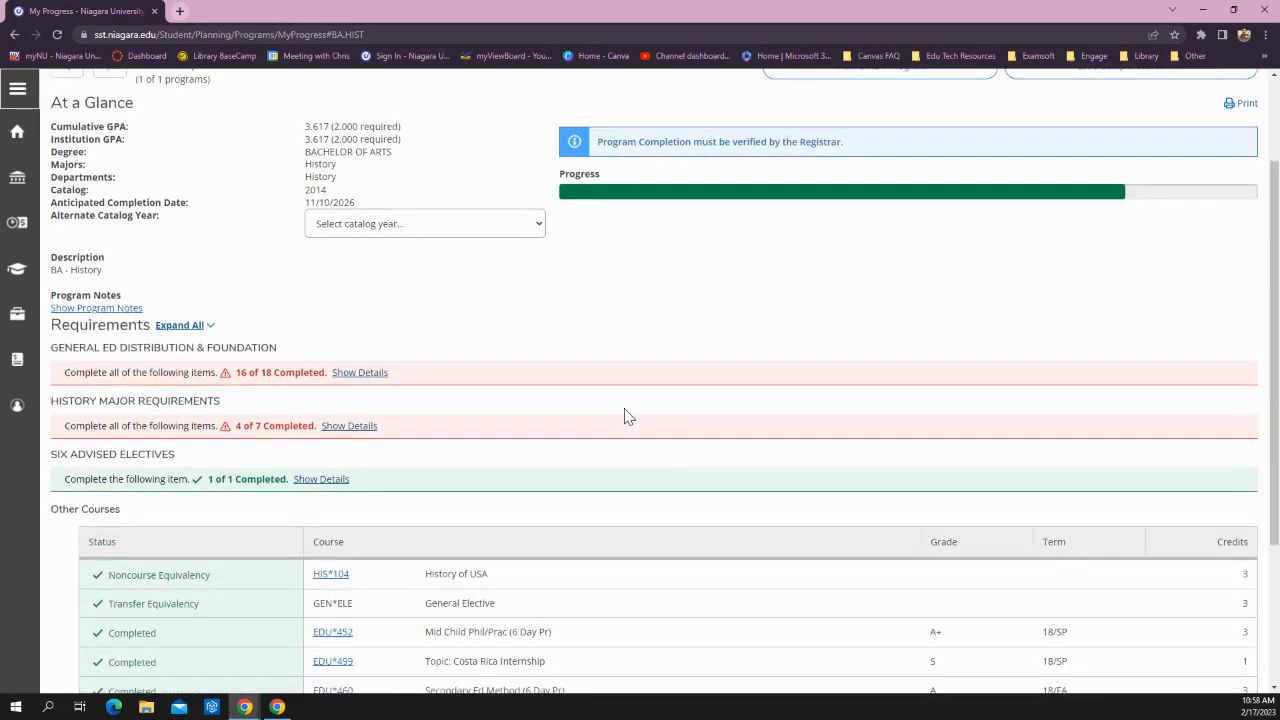
pyautogui.moveTo(360, 372)
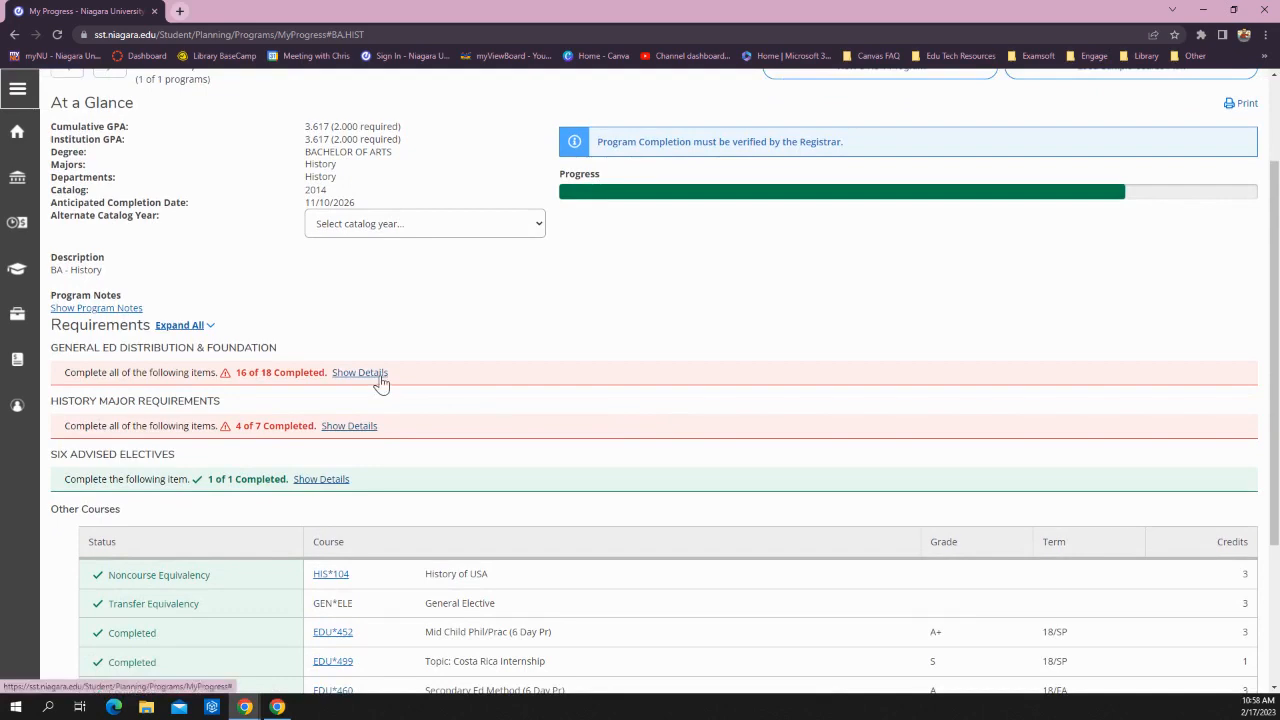
pyautogui.click(360, 372)
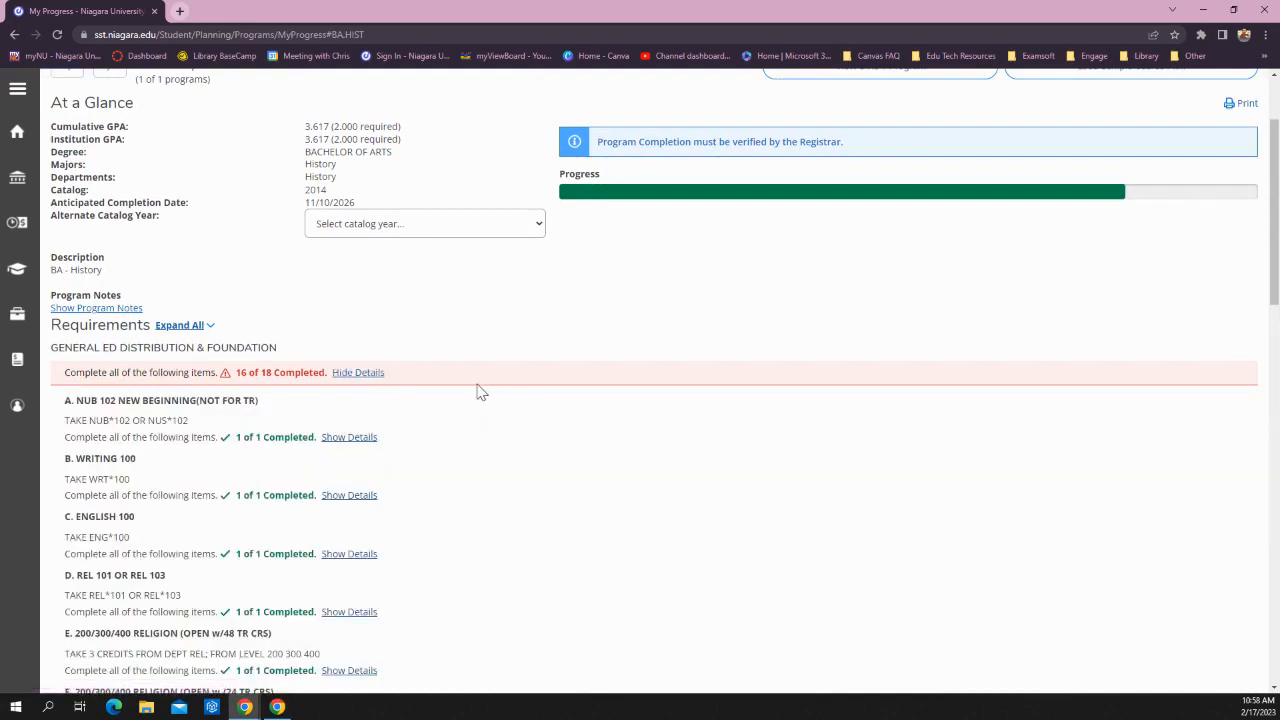
pyautogui.scroll(-3)
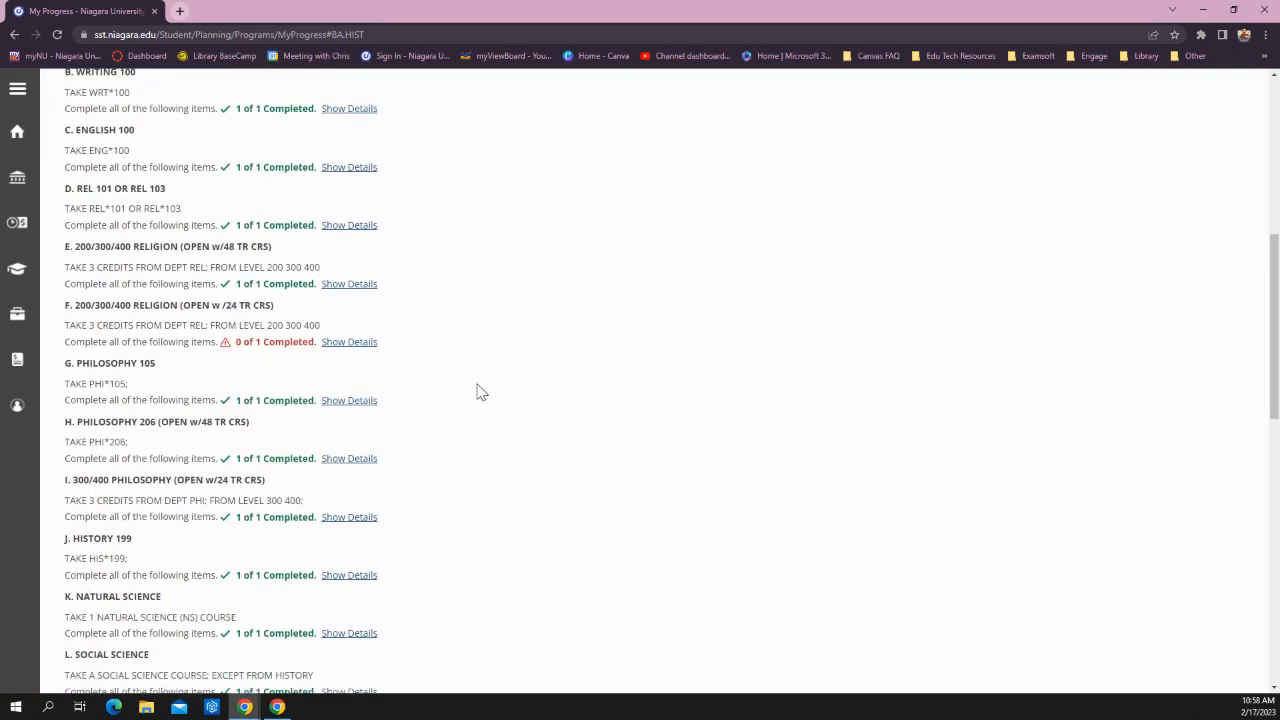
pyautogui.scroll(-3)
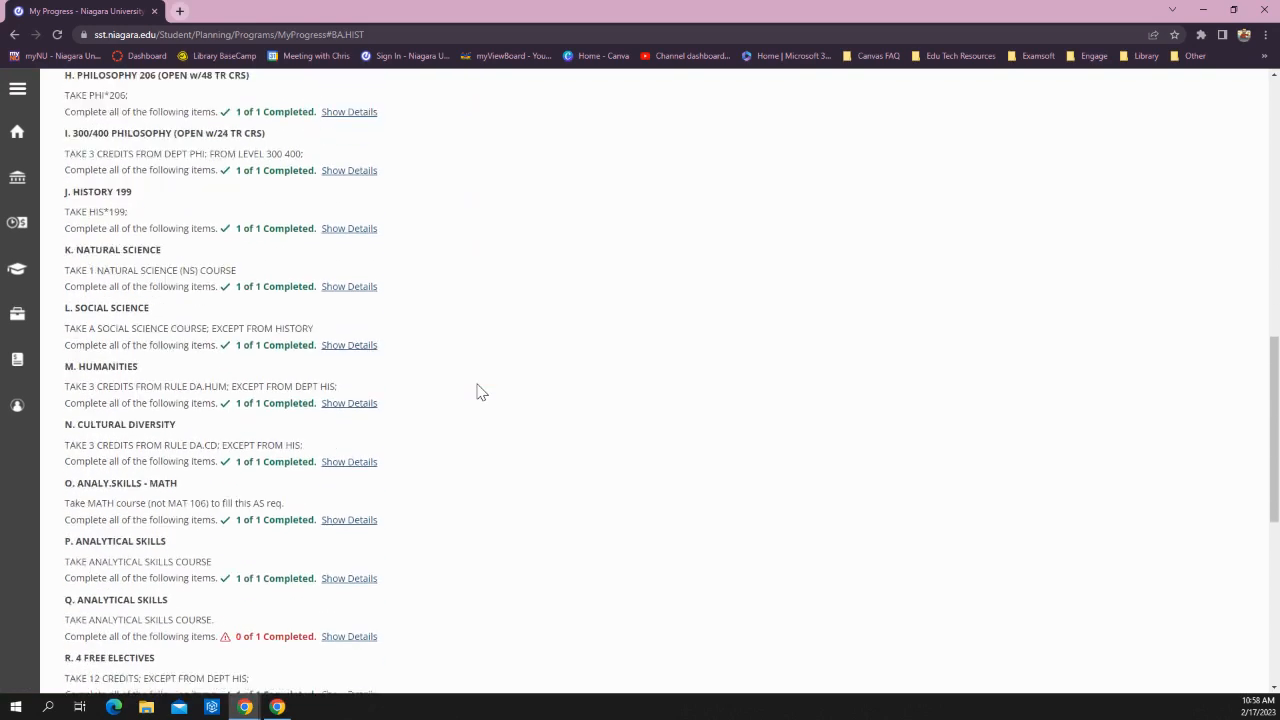
pyautogui.scroll(-3)
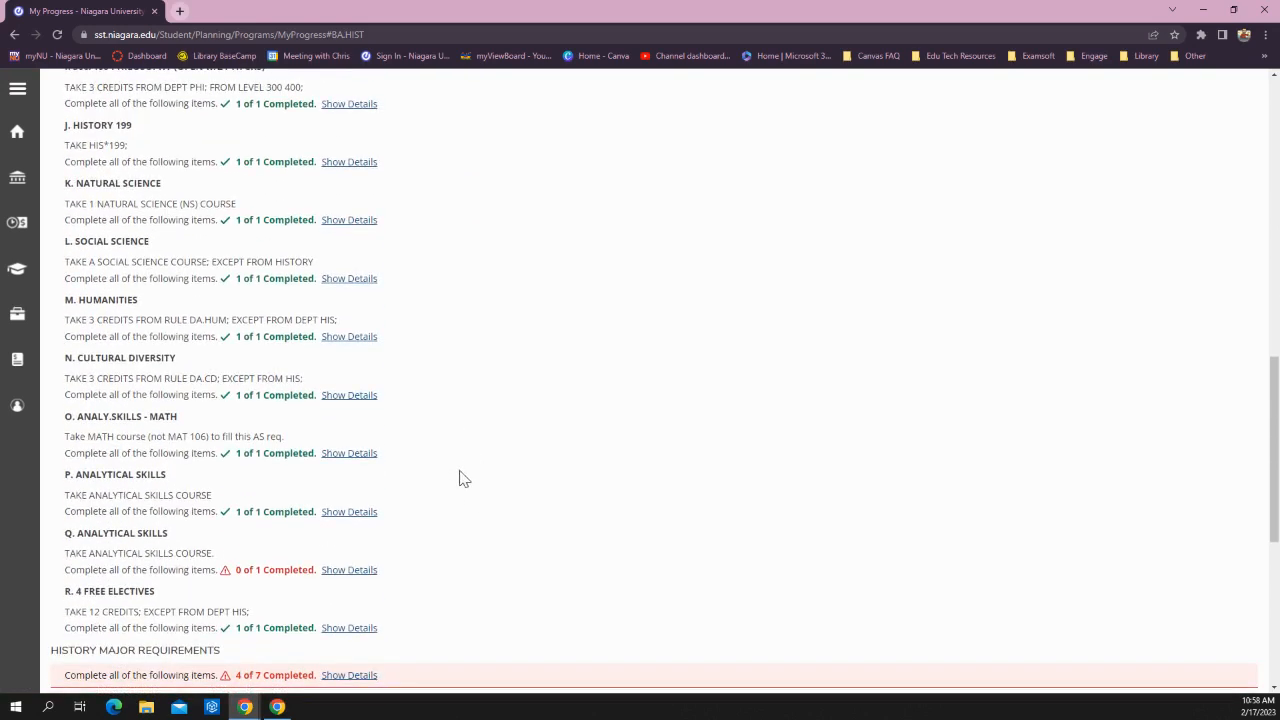
pyautogui.moveTo(496, 482)
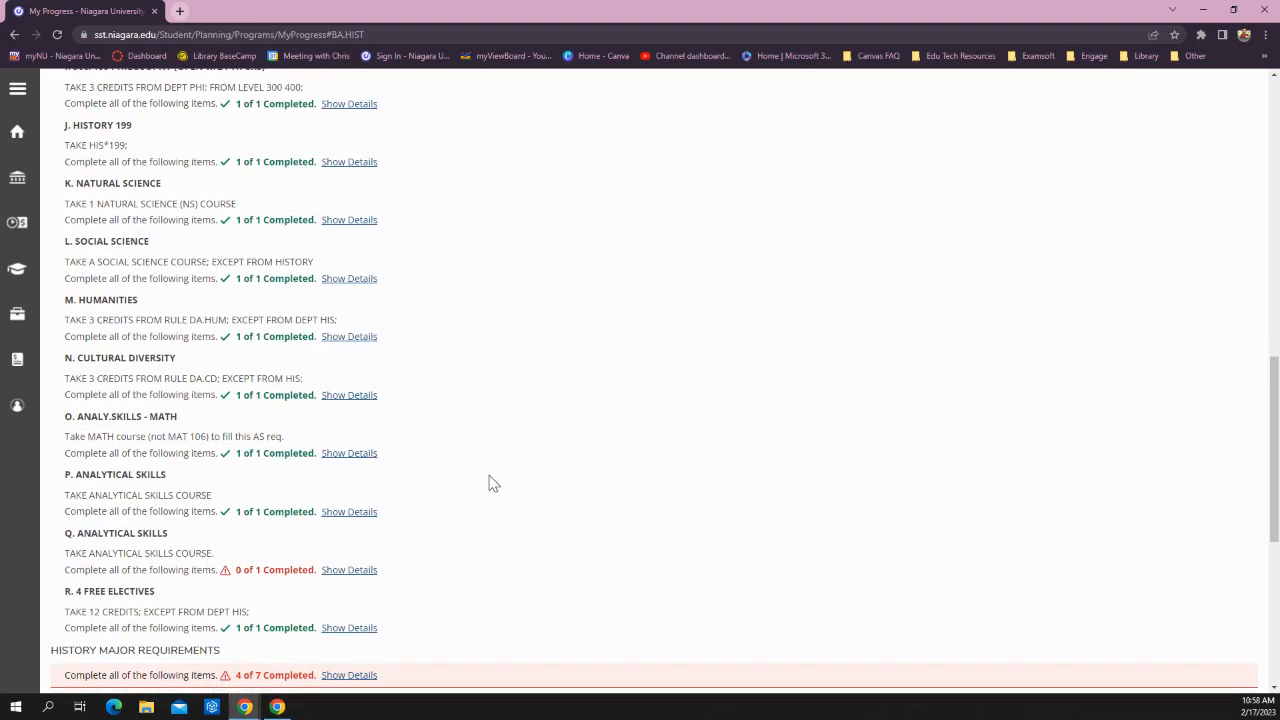
# Step: Expand Q. Analytical Skills down to its Not Started course slot
pyautogui.click(348, 568)
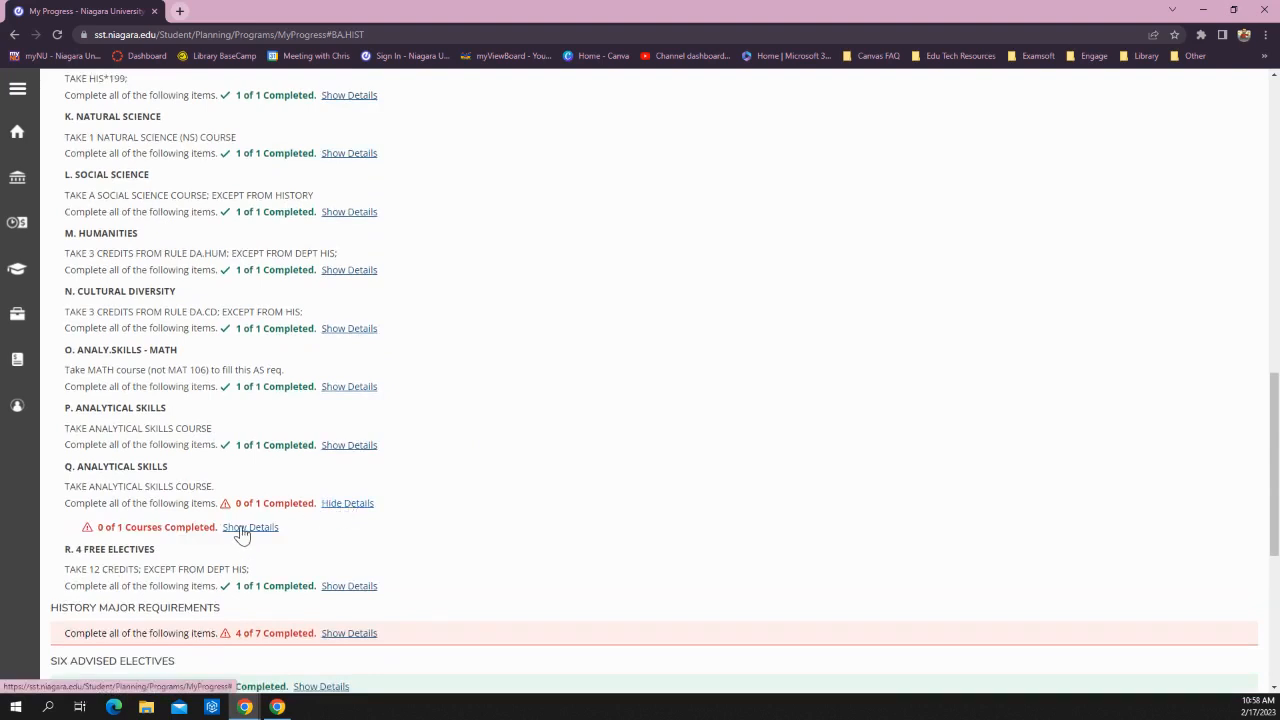
pyautogui.click(248, 528)
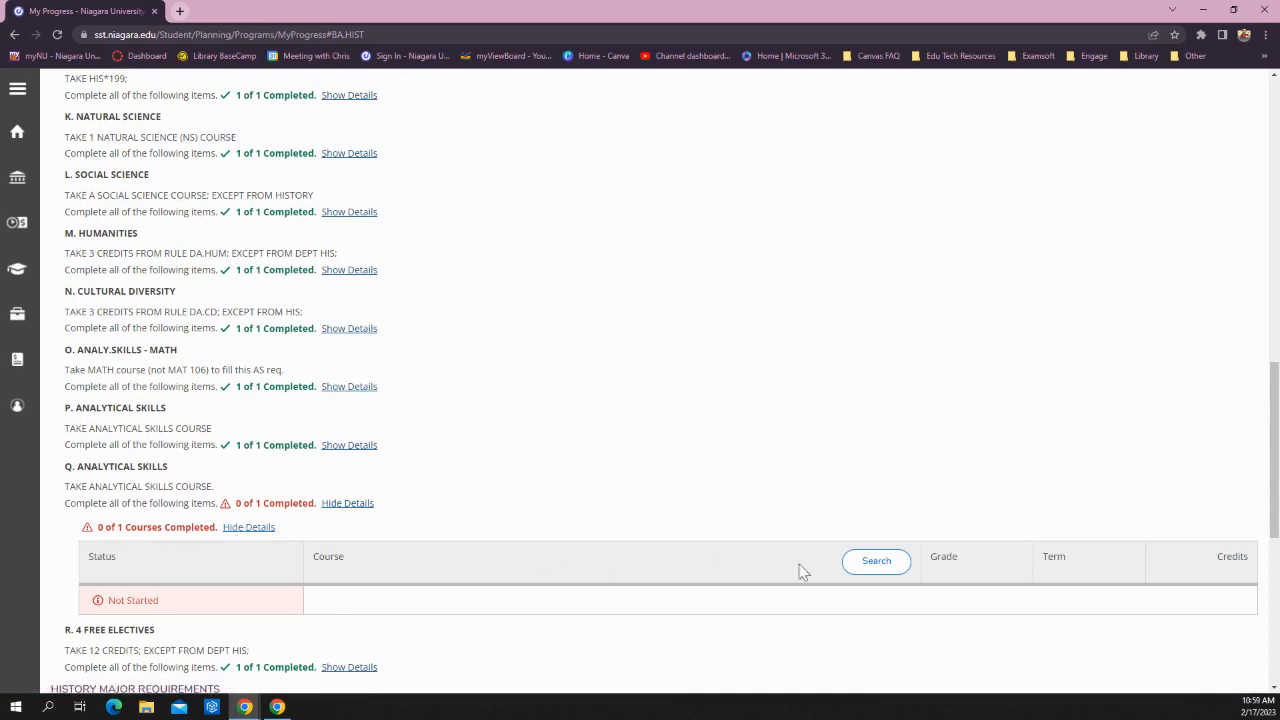
# Step: Search courses satisfying Analytical Skills and filter them to Spring 2023
pyautogui.click(876, 560)
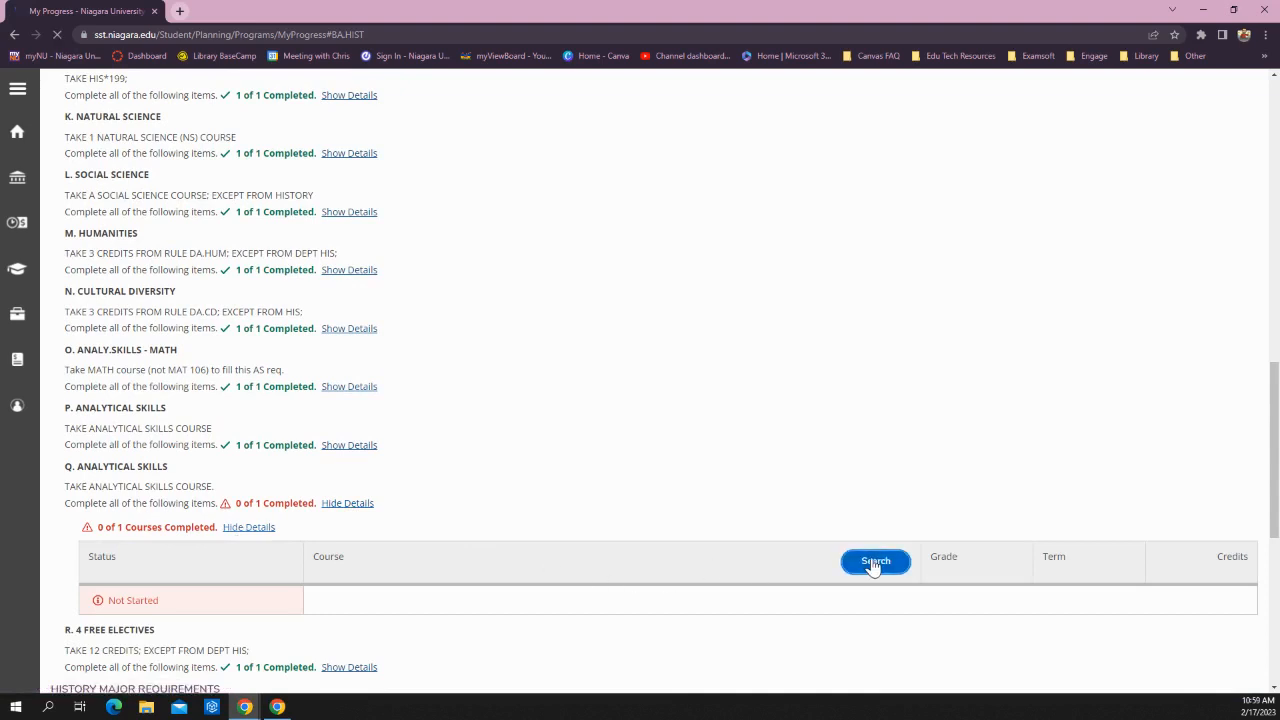
pyautogui.click(876, 560)
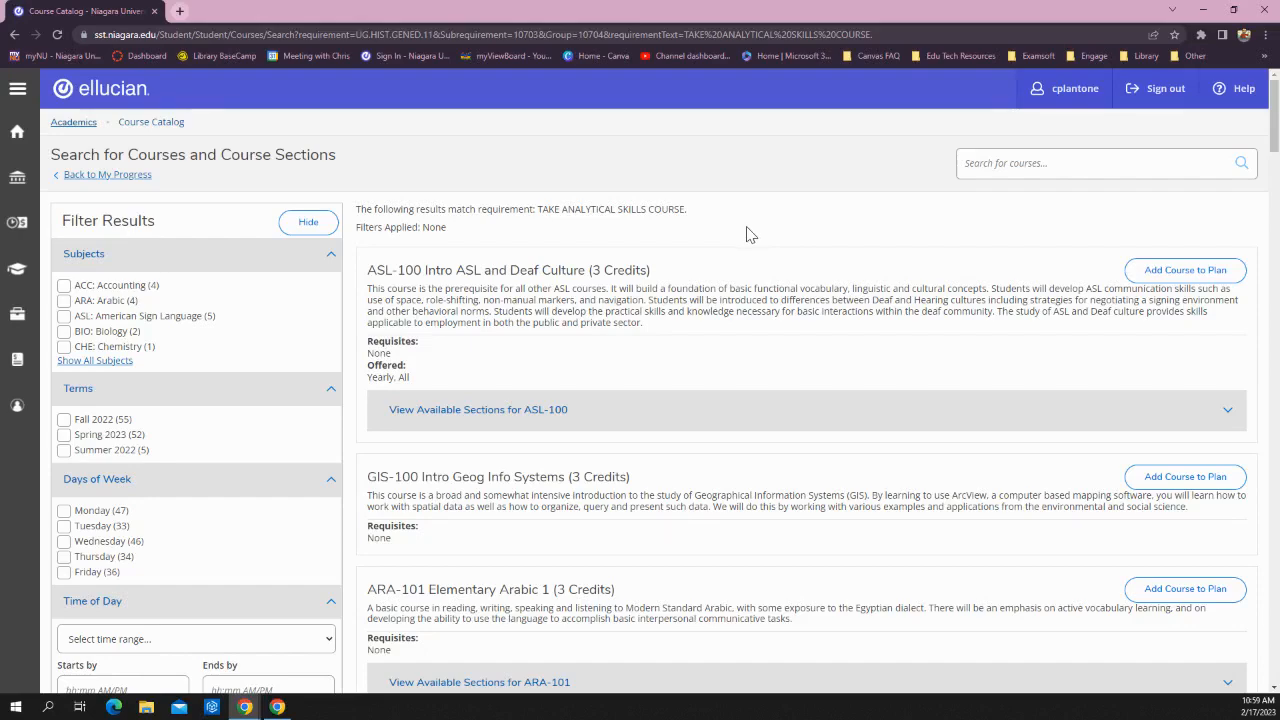
pyautogui.scroll(-3)
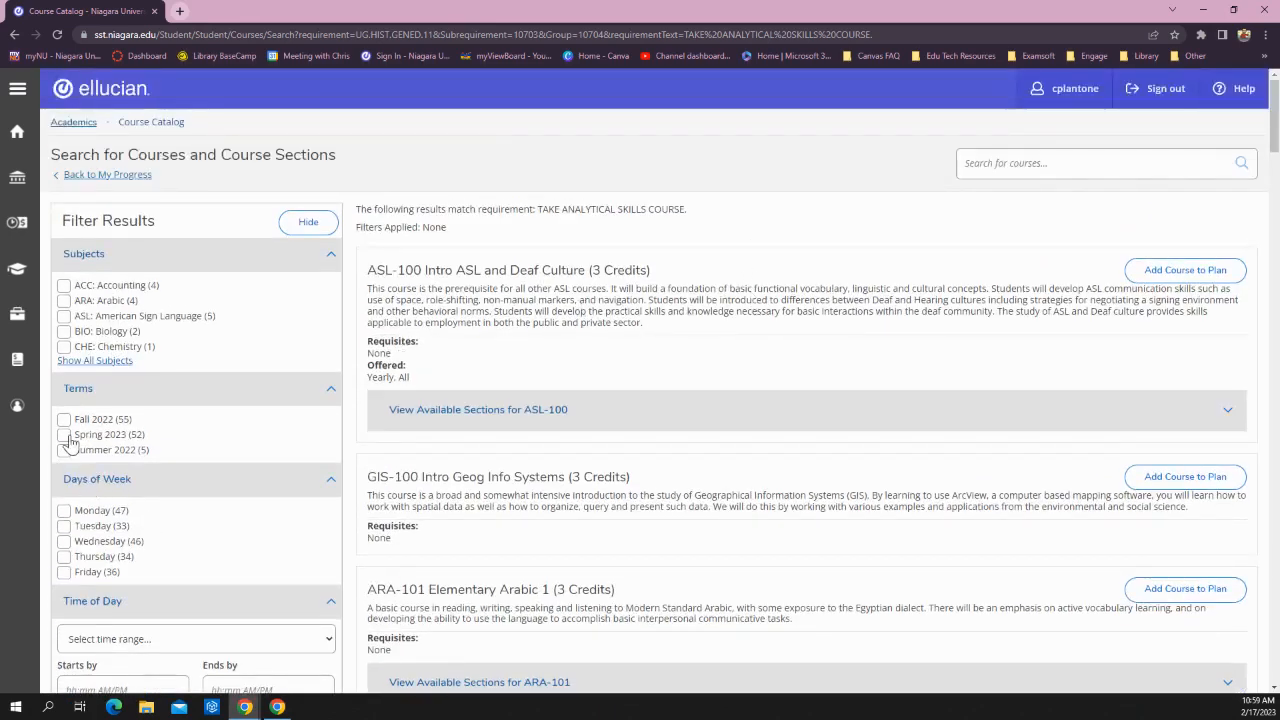
pyautogui.click(64, 434)
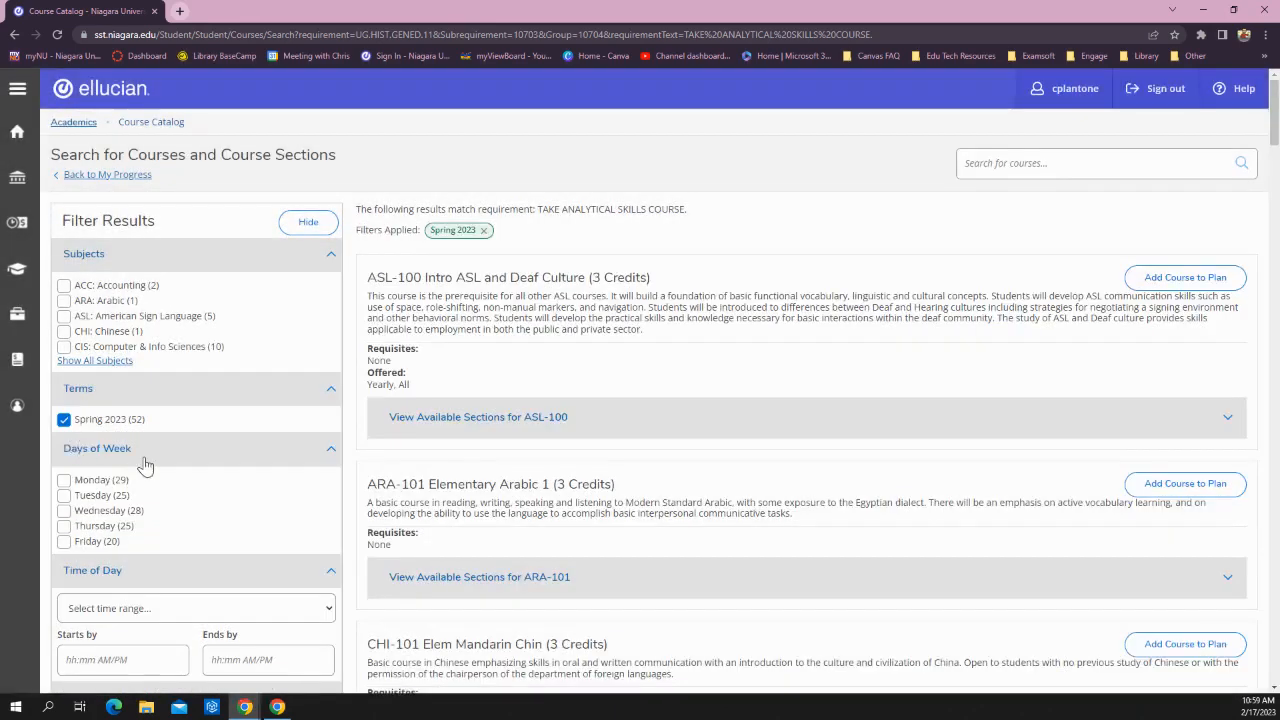
# Step: View available sections for ASL-100, then return to My Progress
pyautogui.click(476, 418)
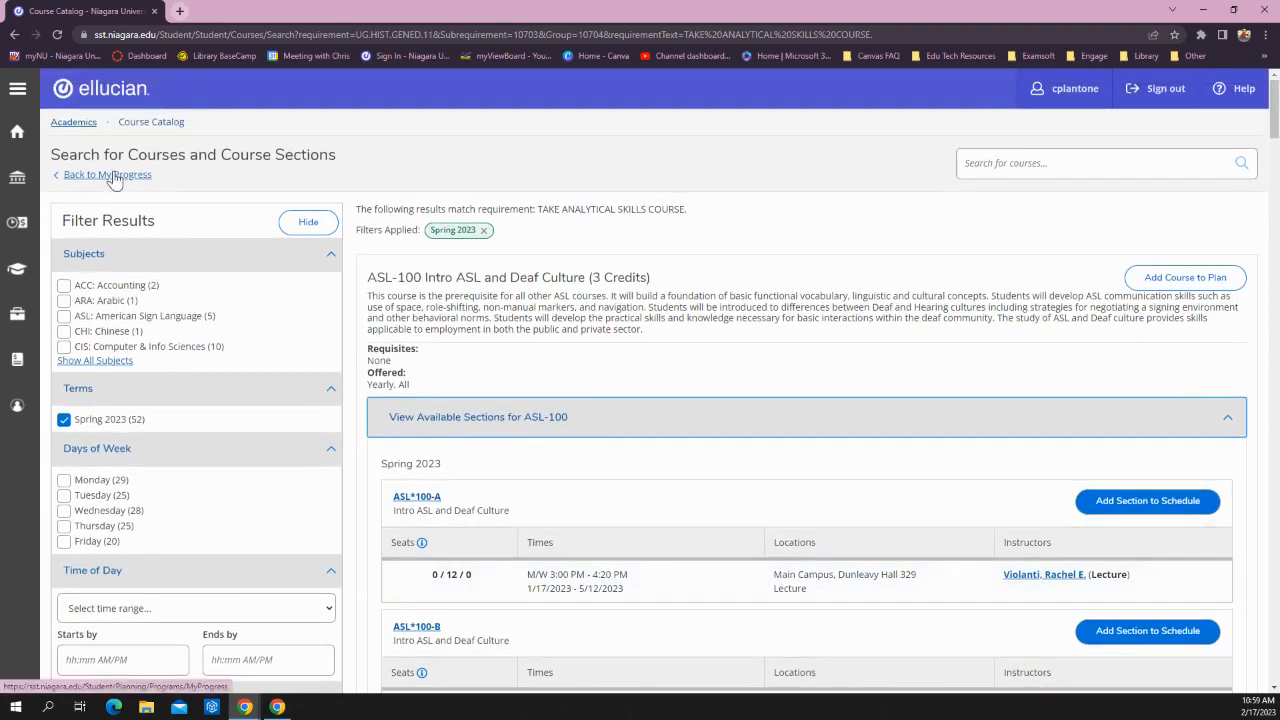
pyautogui.click(108, 174)
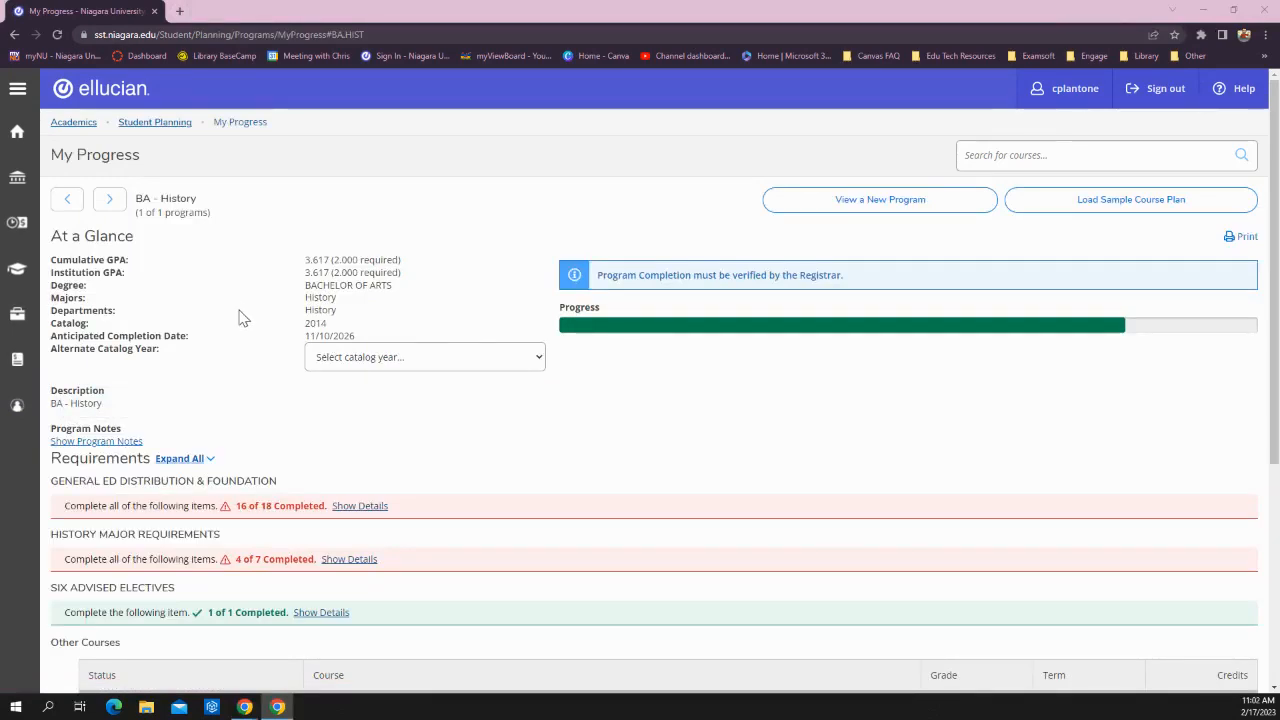
# Step: Expand History Major Requirements items and search courses for HIS 400 or HIS 404
pyautogui.scroll(-3)
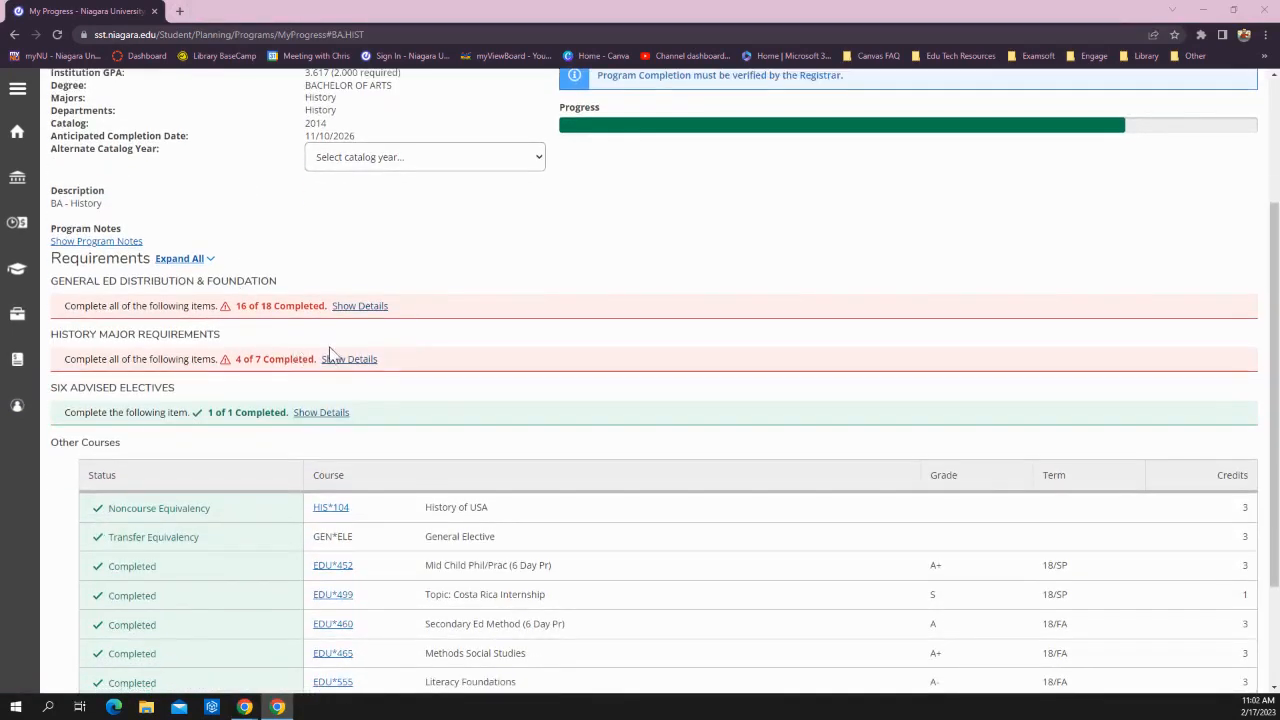
pyautogui.click(348, 358)
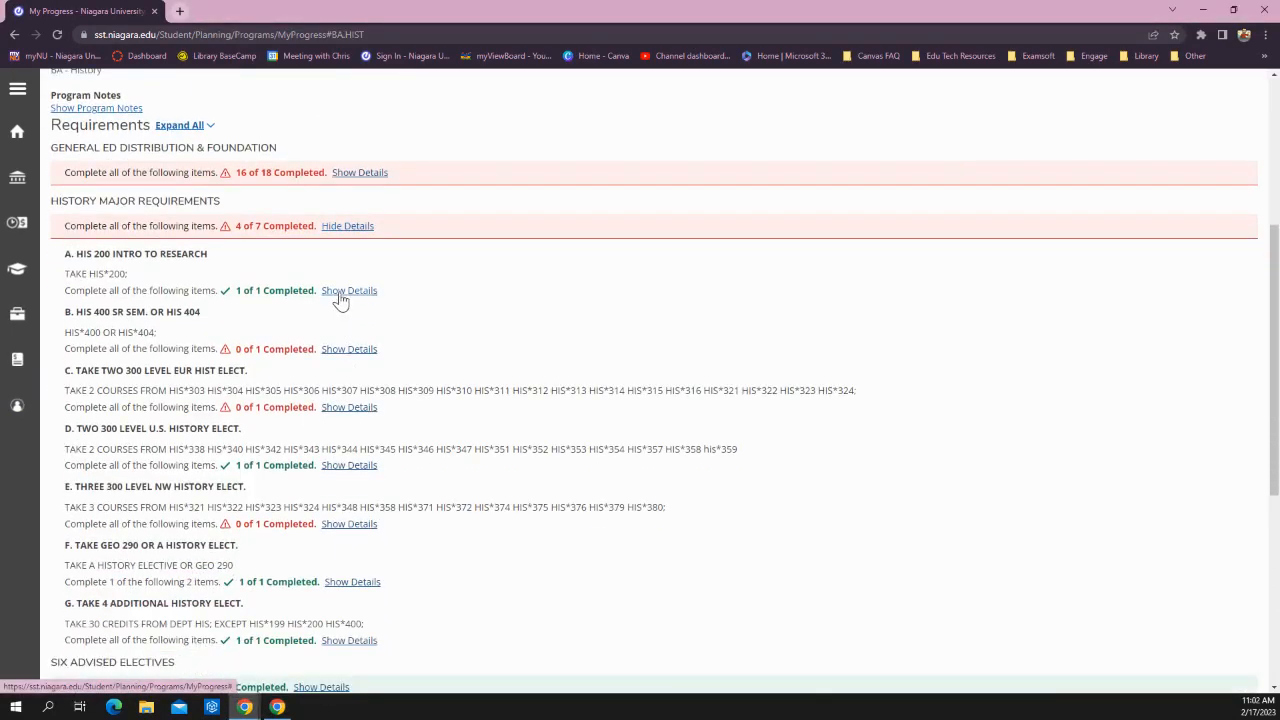
pyautogui.click(348, 290)
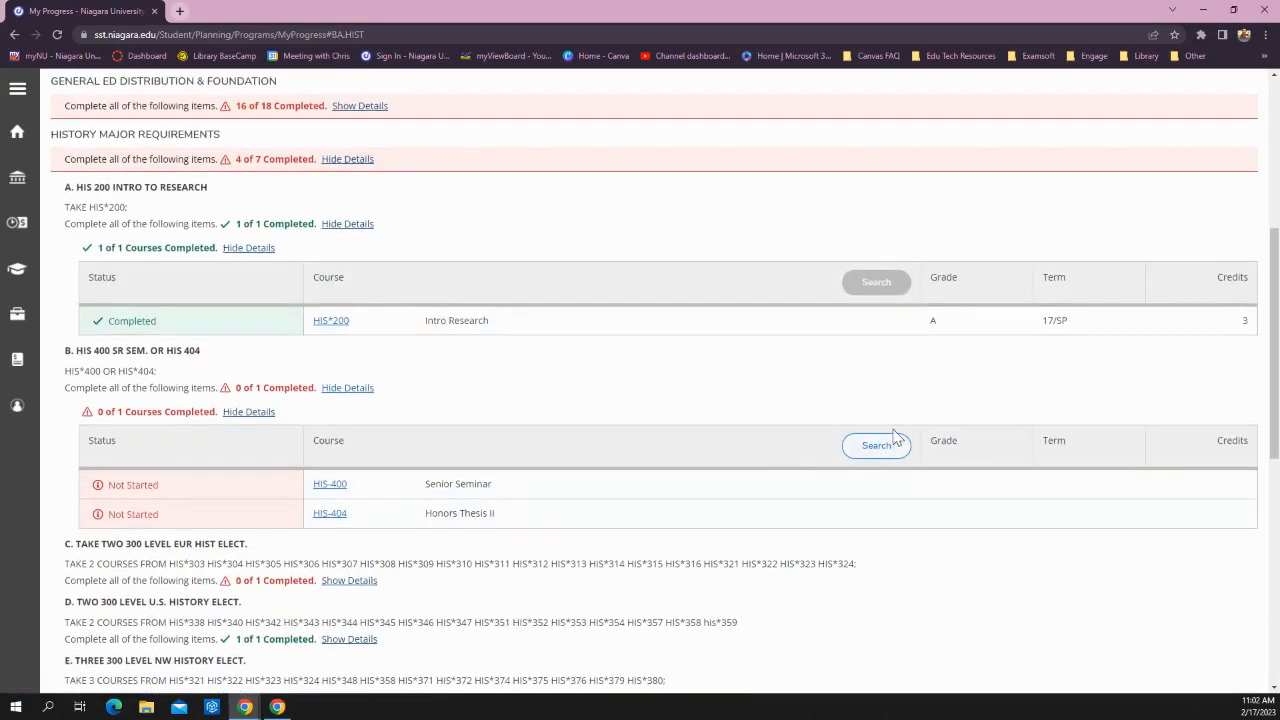
pyautogui.click(876, 444)
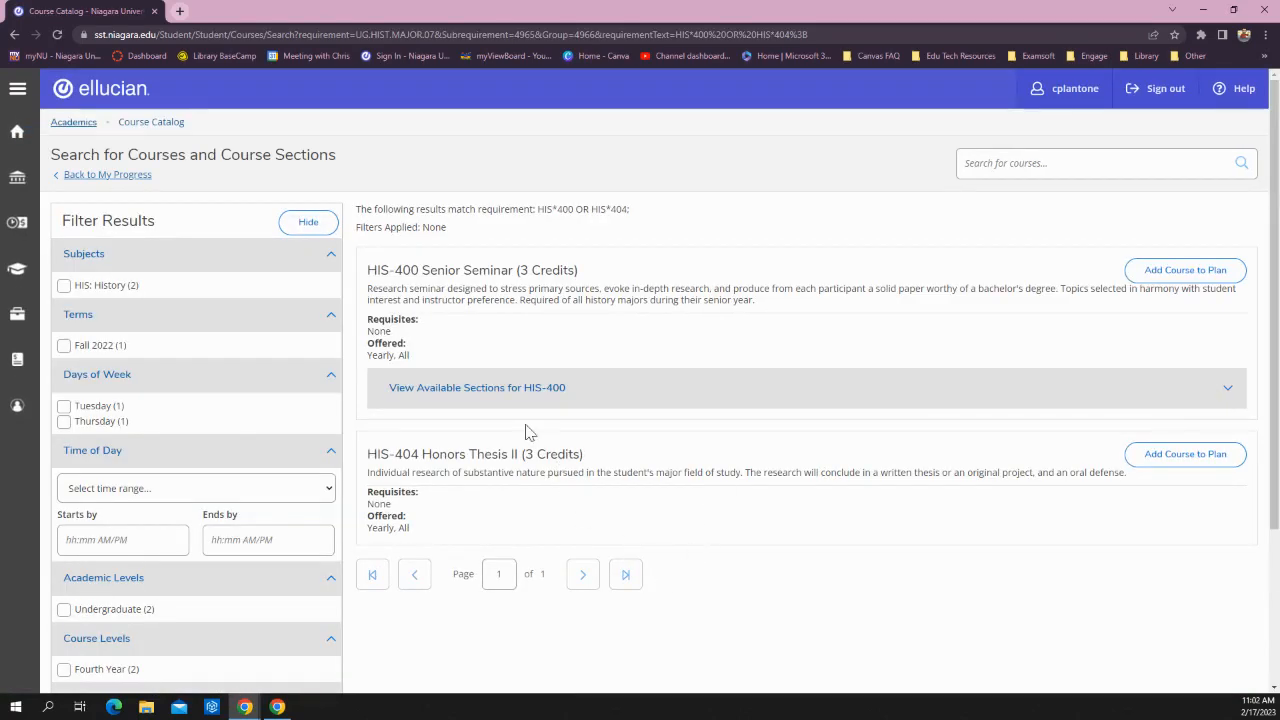
pyautogui.moveTo(92, 162)
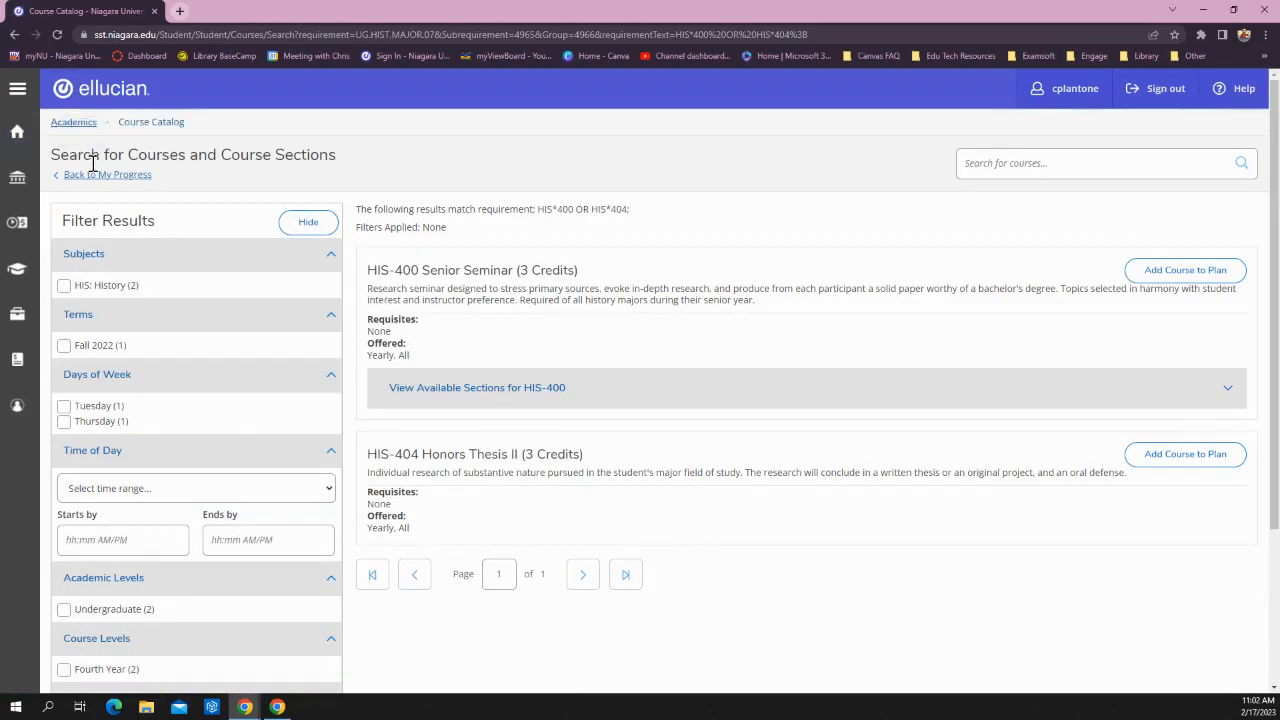
# Step: From My Progress, search 'social' and select BA - Education 7-12 Social Studies as a new program
pyautogui.click(108, 174)
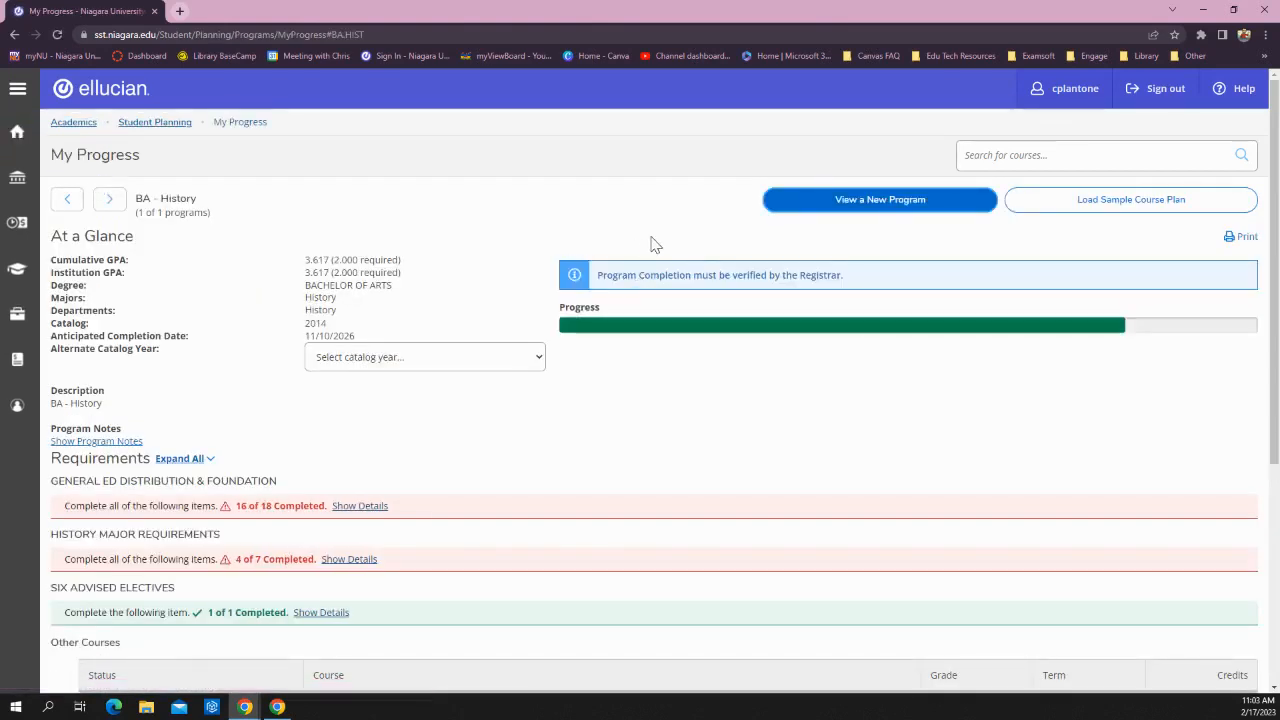
pyautogui.moveTo(644, 228)
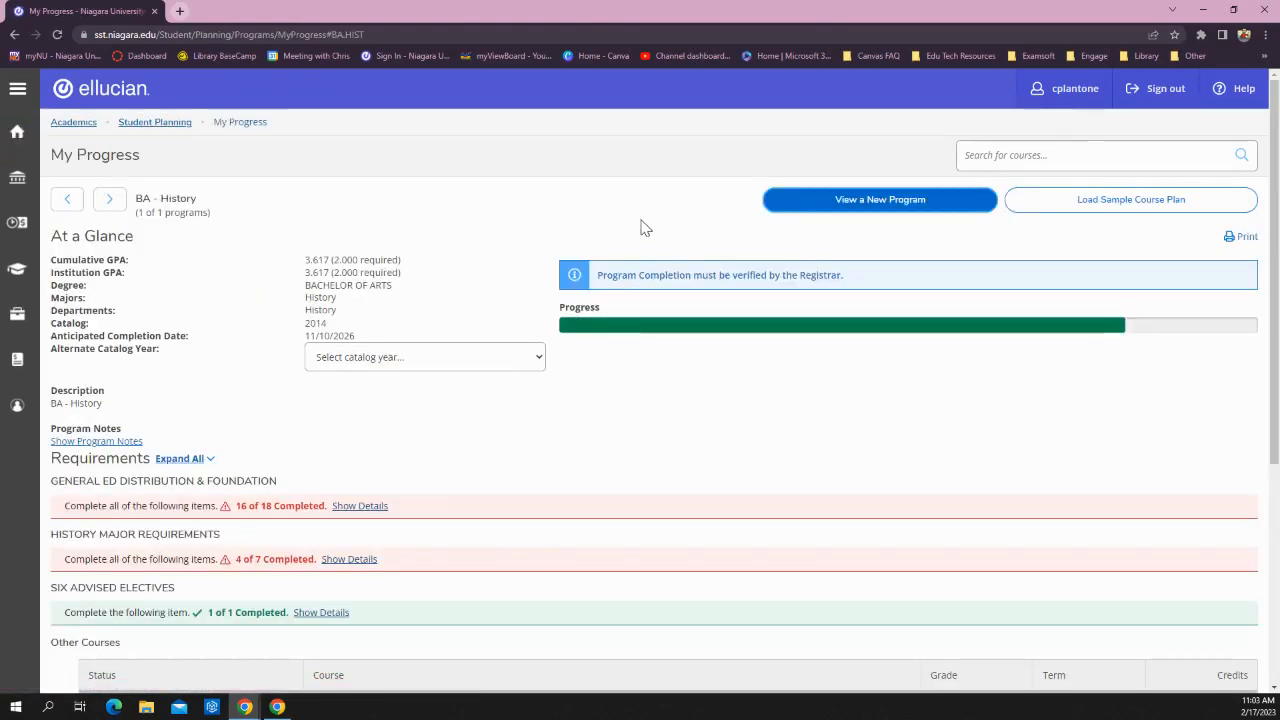
pyautogui.moveTo(844, 218)
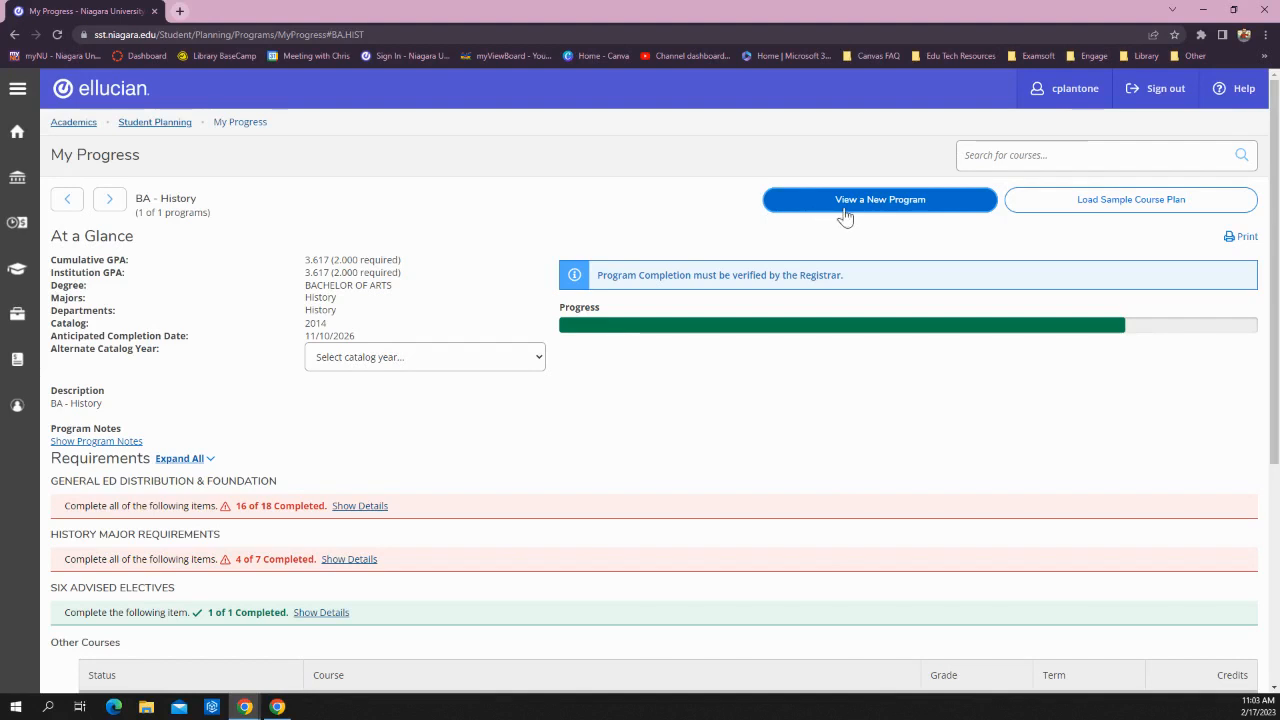
pyautogui.click(880, 200)
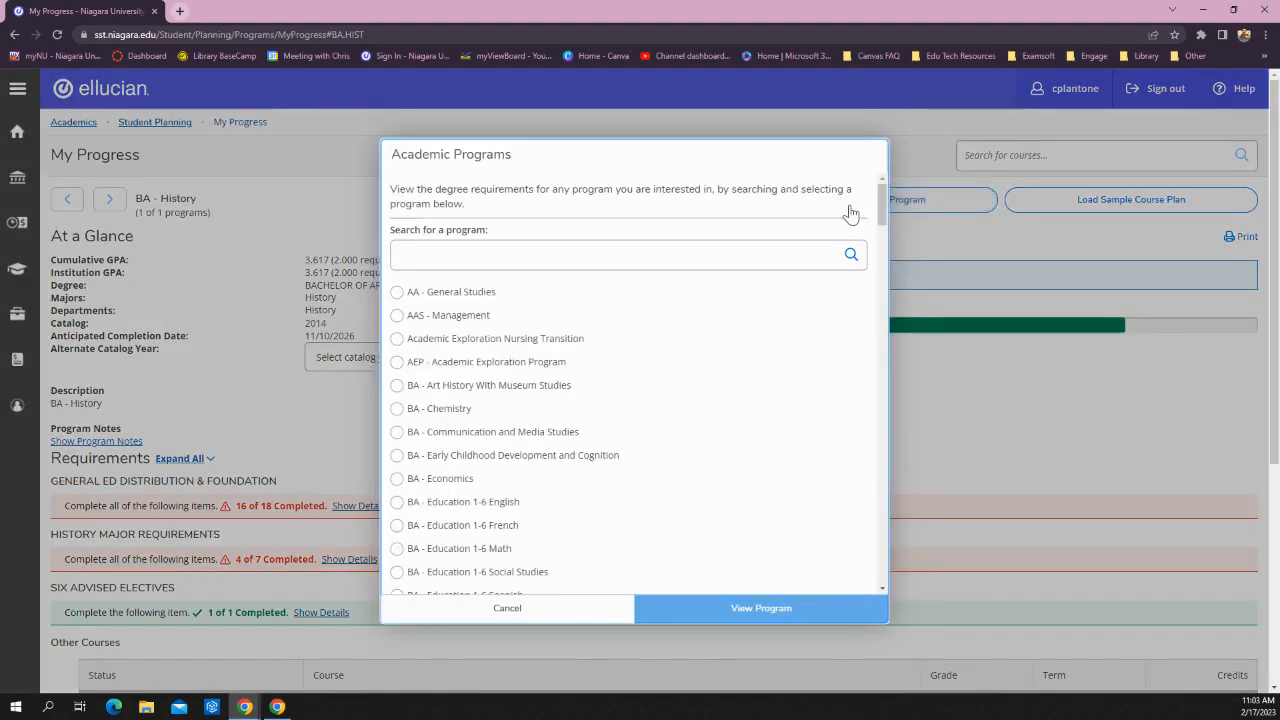
pyautogui.scroll(-3)
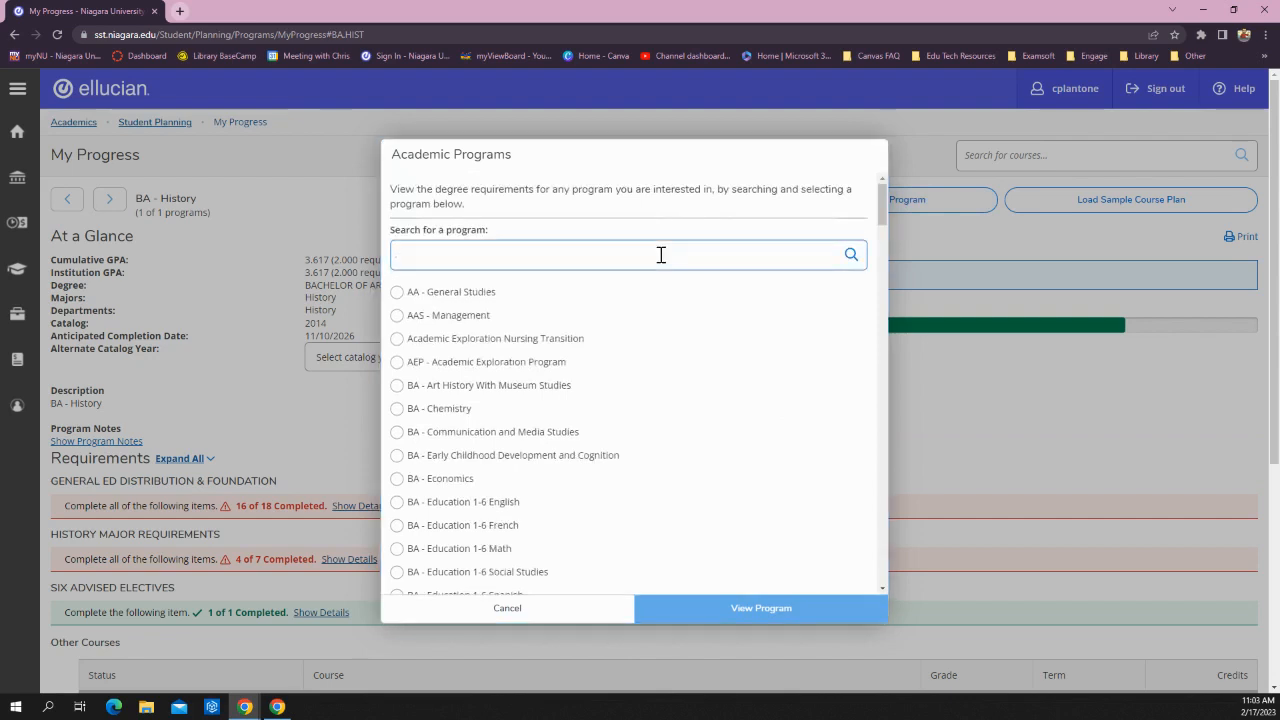
pyautogui.write('social')
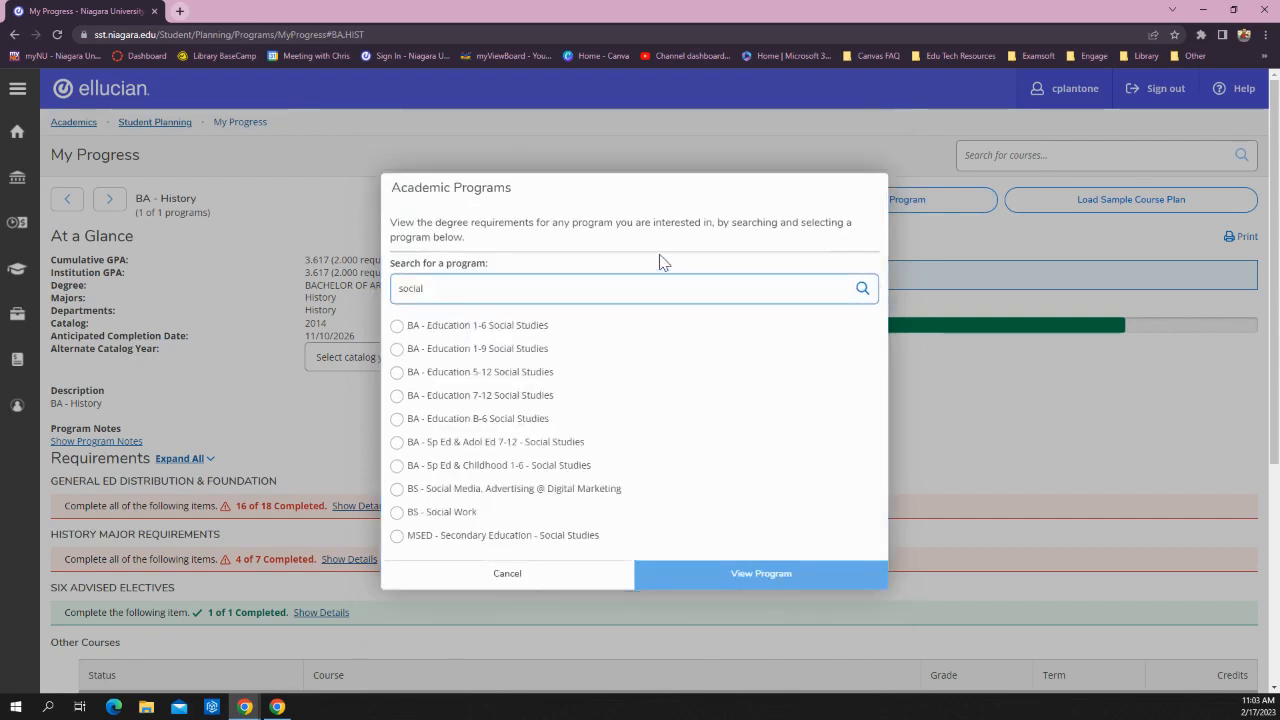
pyautogui.click(396, 396)
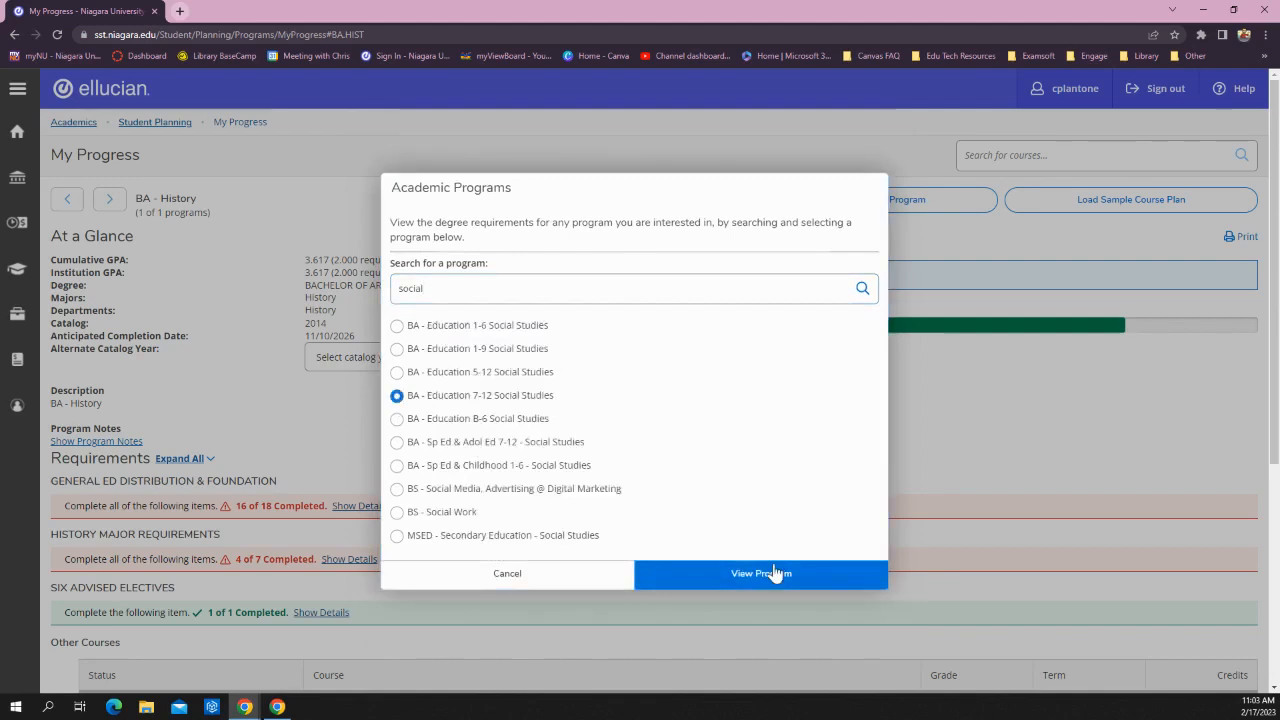
# Step: View the Education 7-12 Social Studies requirements and expand the unmet REL 200/300/400 item
pyautogui.click(760, 574)
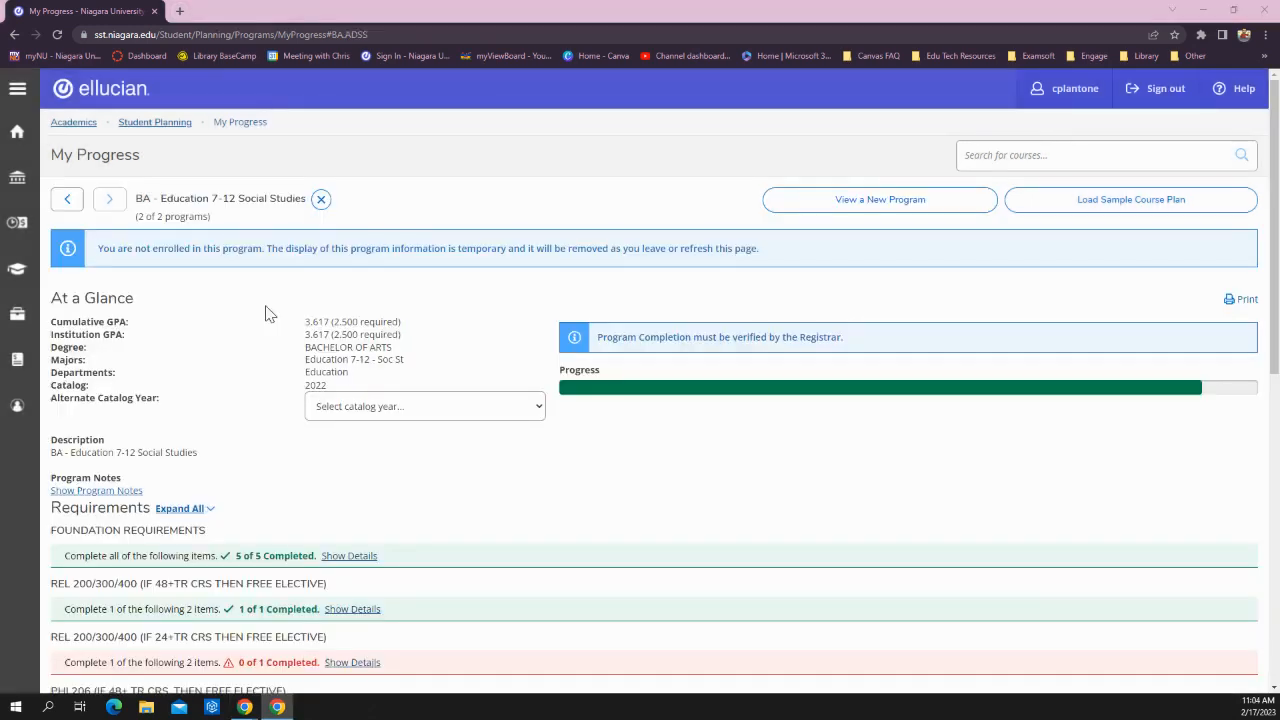
pyautogui.moveTo(310, 252)
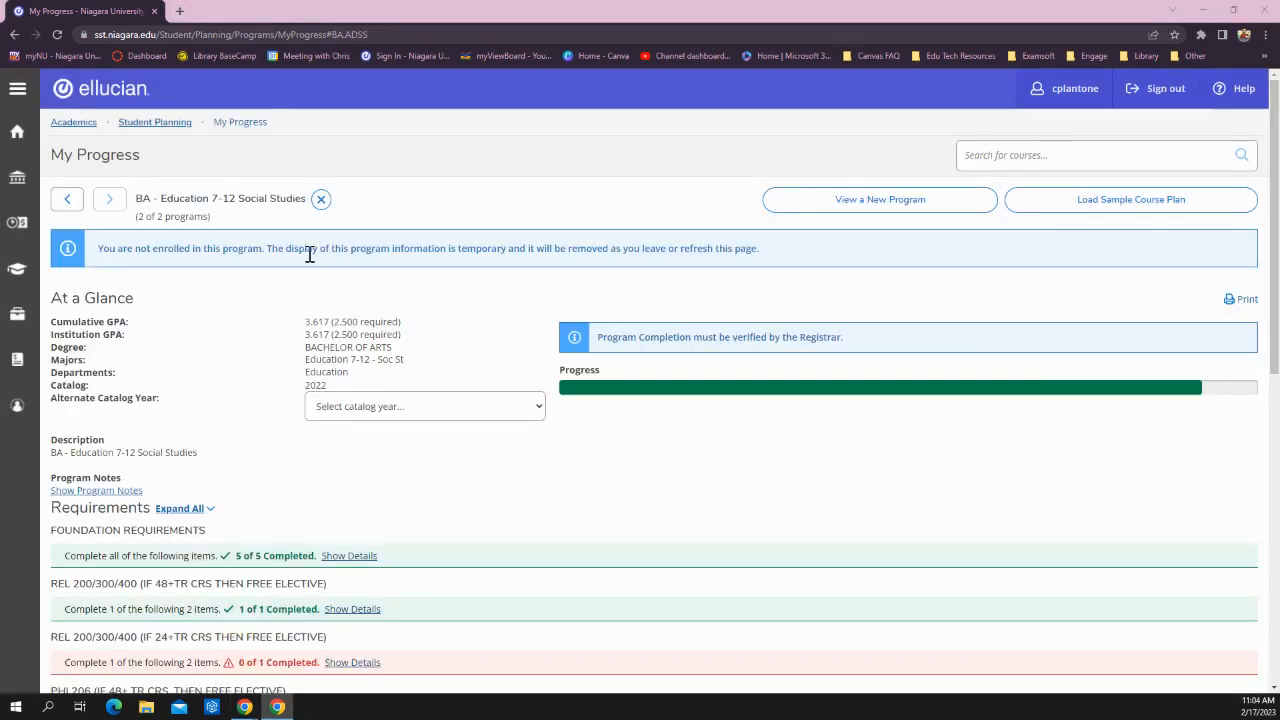
pyautogui.moveTo(278, 328)
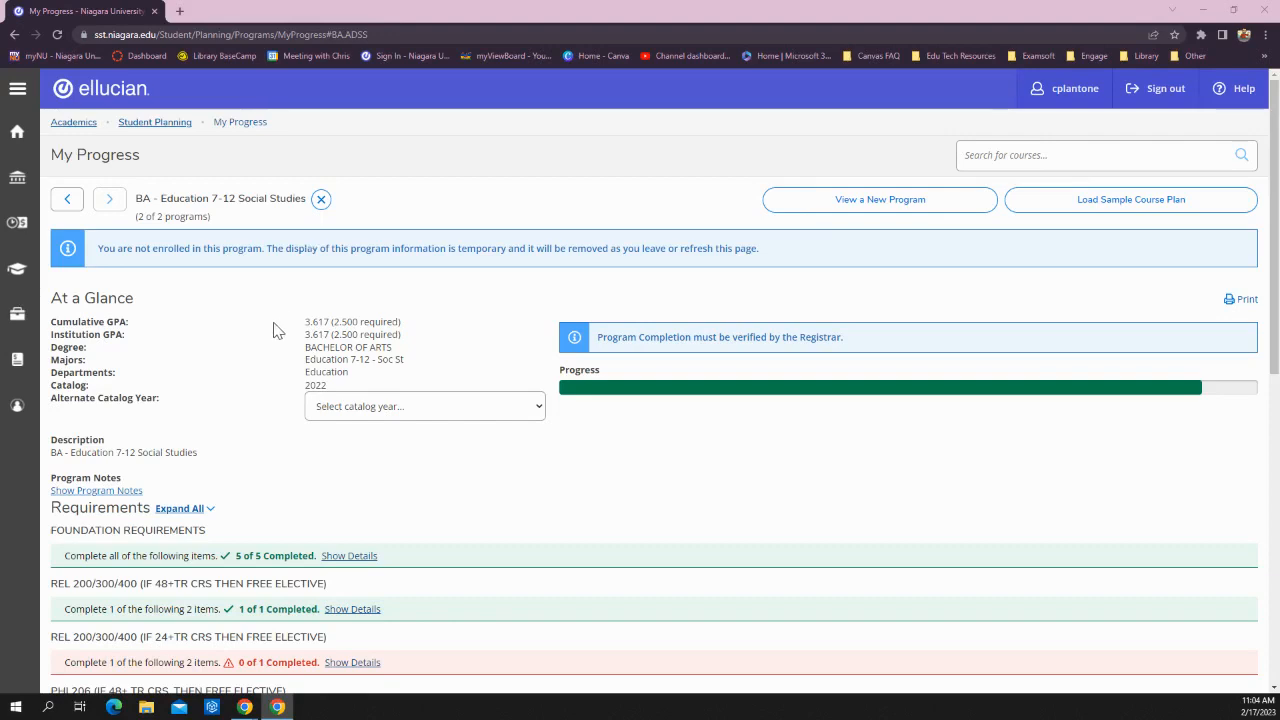
pyautogui.scroll(-3)
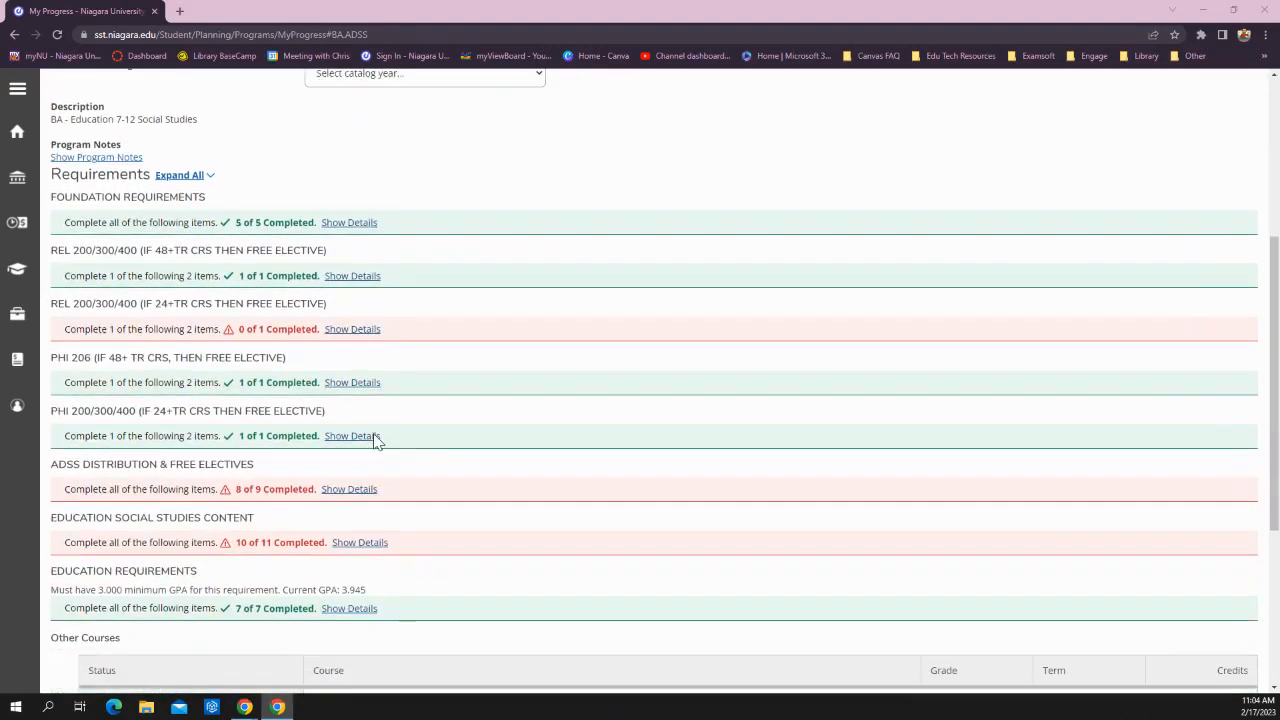
pyautogui.scroll(3)
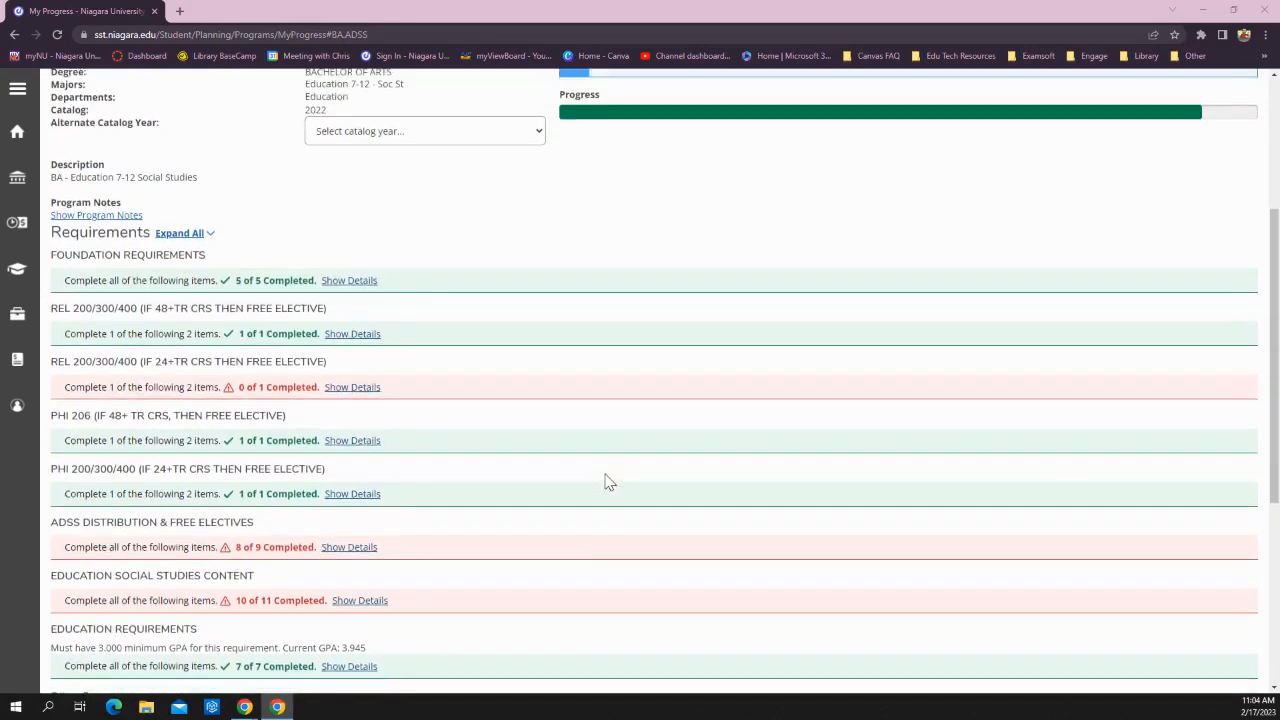
pyautogui.click(352, 388)
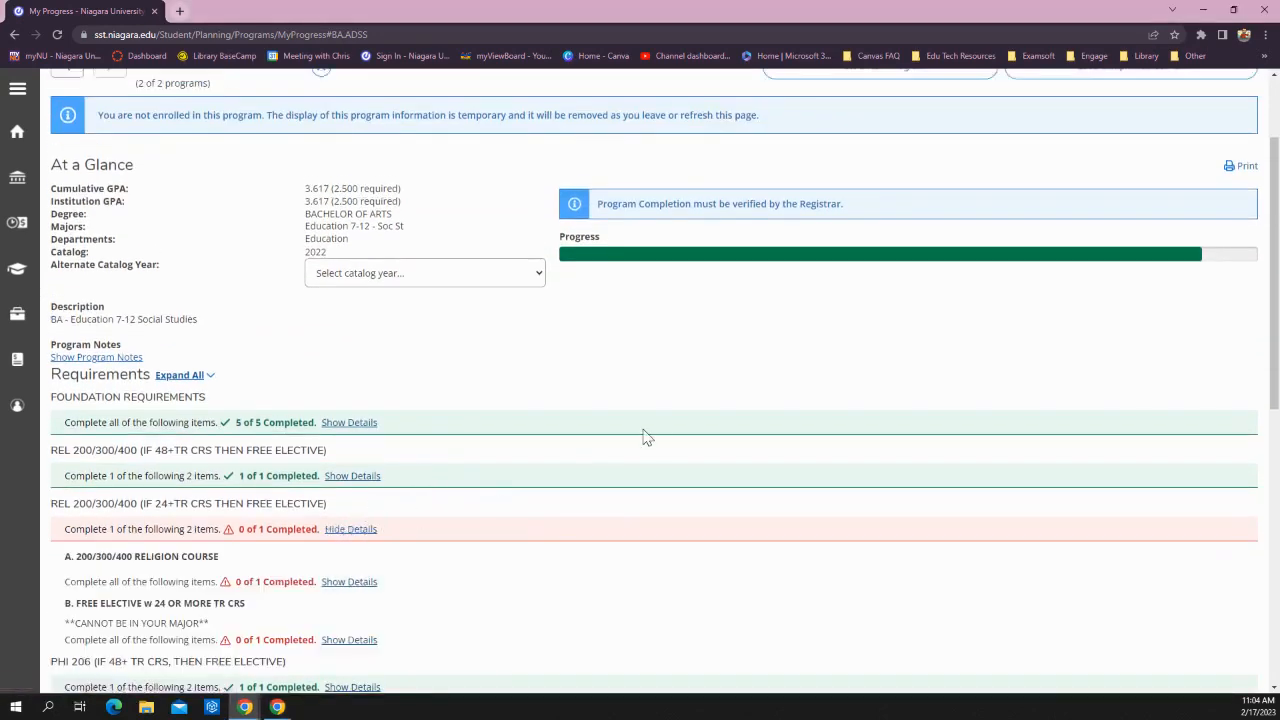